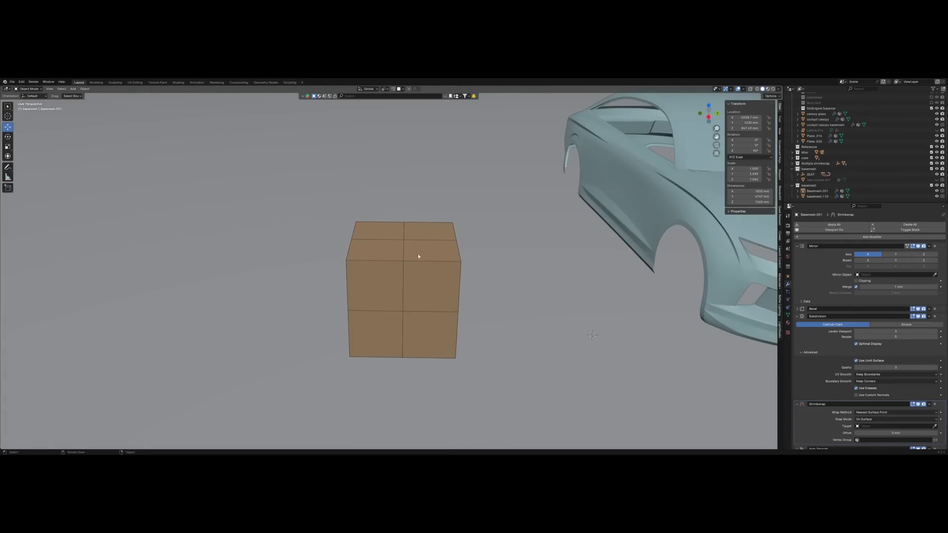
{"action": "mouse_move", "coordinate": [412, 248]}
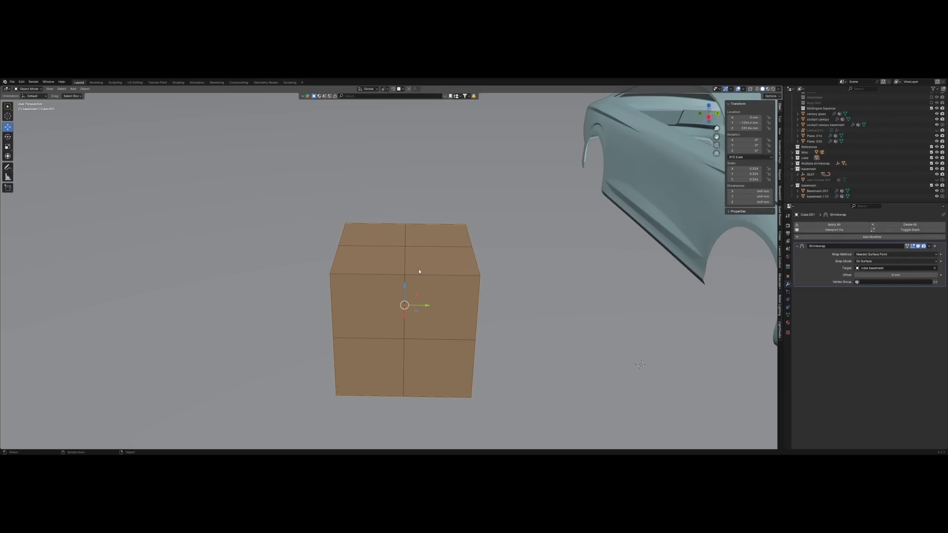
Raise the wrapped cube's top in Edit Mode, then slide the base cube sideways through it
{"action": "key", "text": "Tab"}
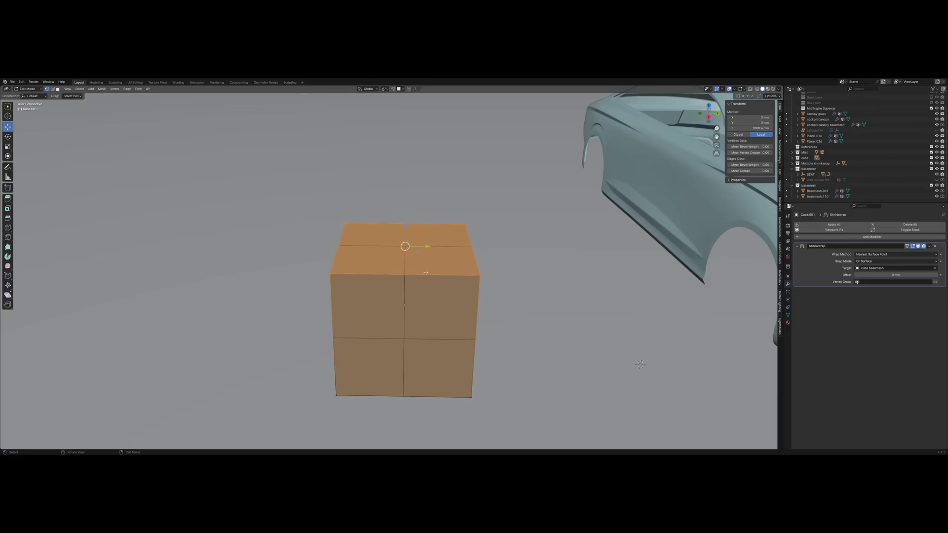
{"action": "key", "text": "Tab"}
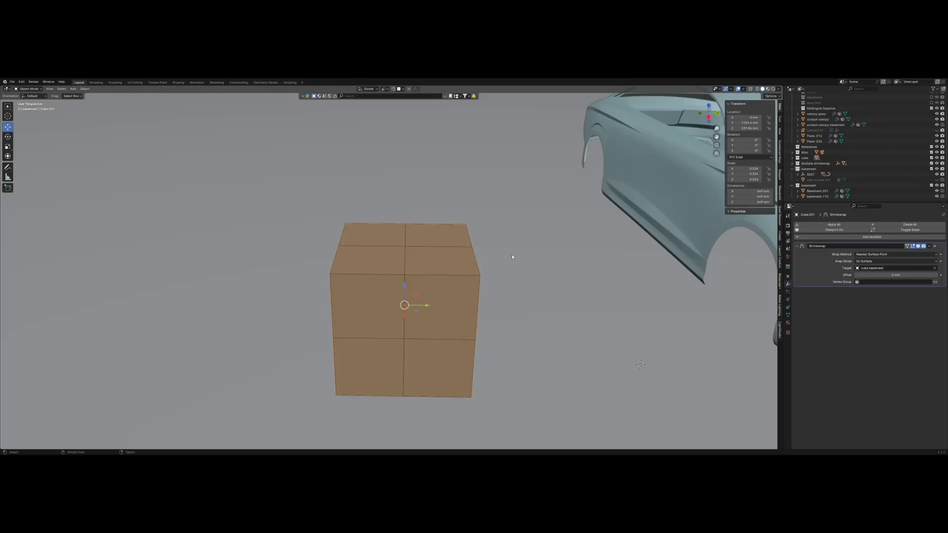
{"action": "key", "text": "Tab"}
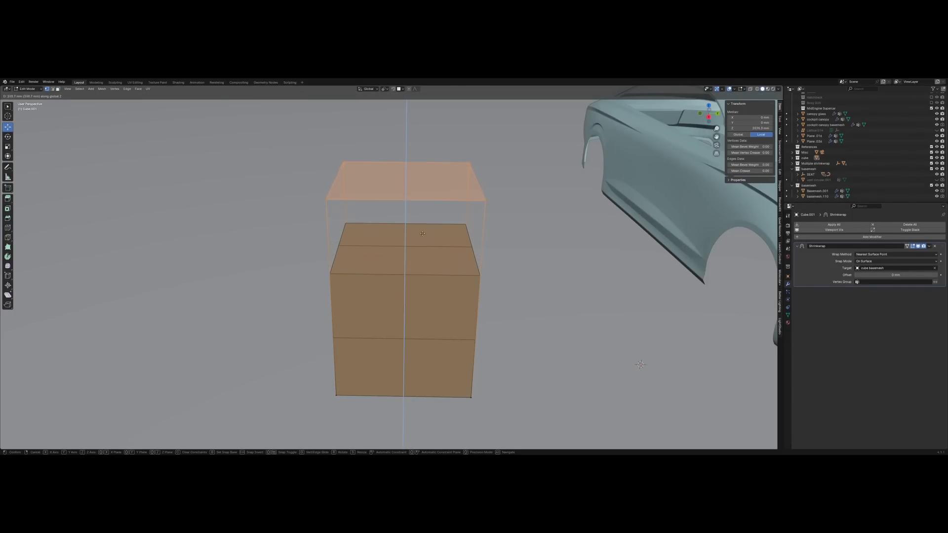
{"action": "key", "text": "Tab"}
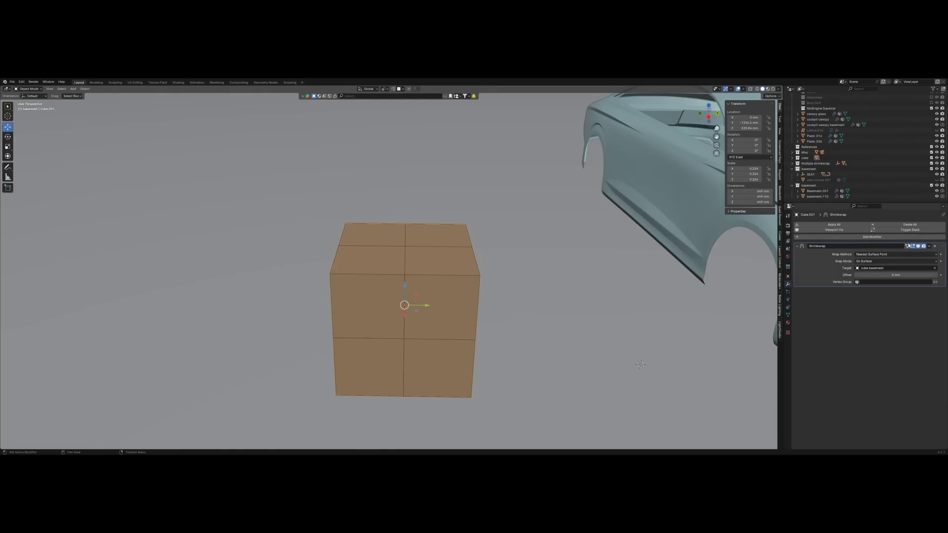
{"action": "mouse_move", "coordinate": [380, 244]}
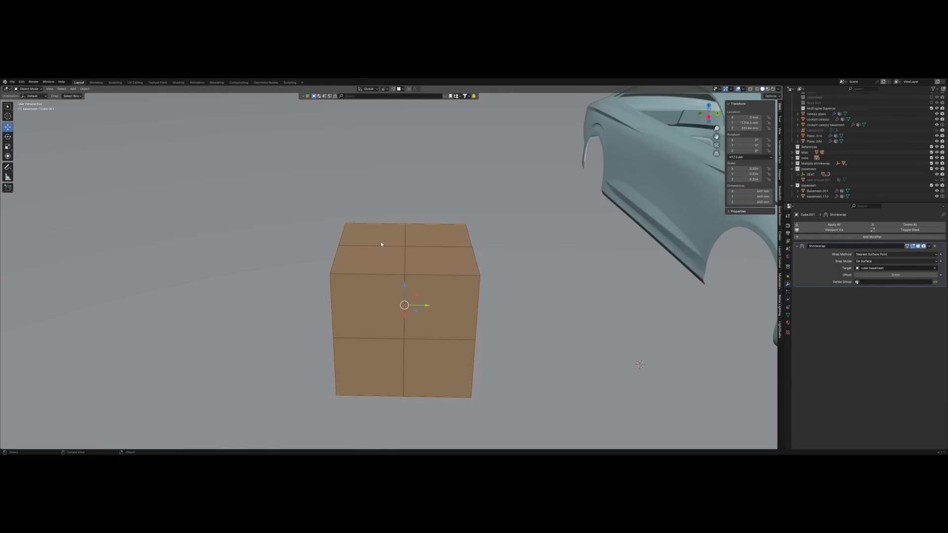
{"action": "mouse_move", "coordinate": [404, 242]}
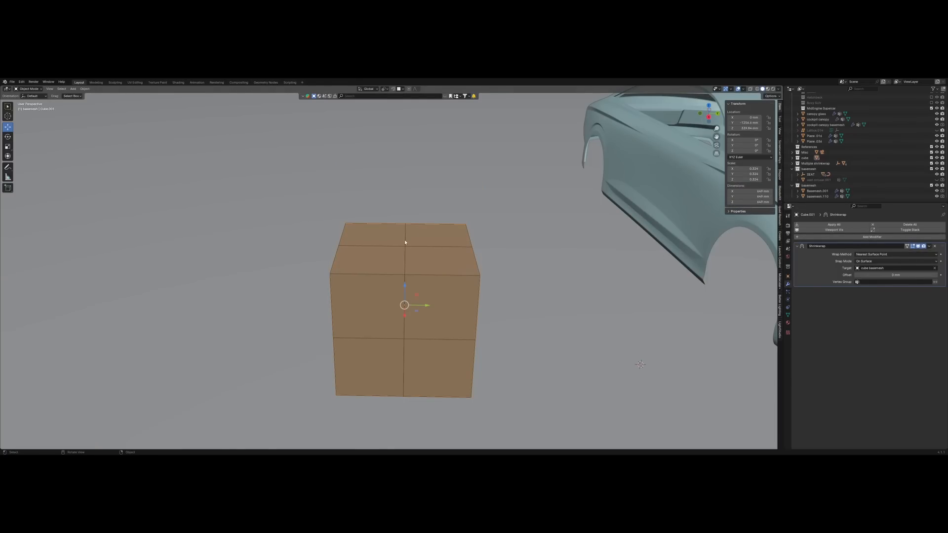
{"action": "mouse_move", "coordinate": [898, 267]}
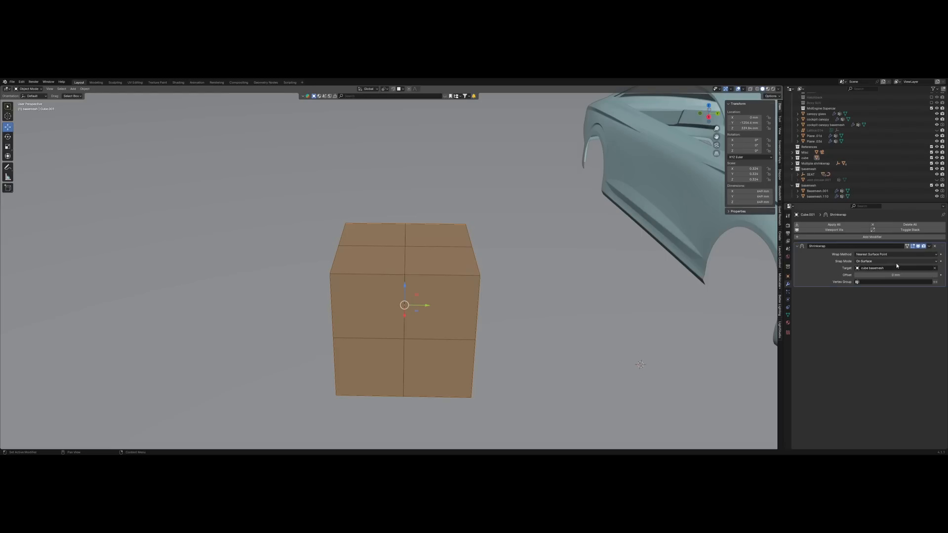
{"action": "mouse_move", "coordinate": [894, 267]}
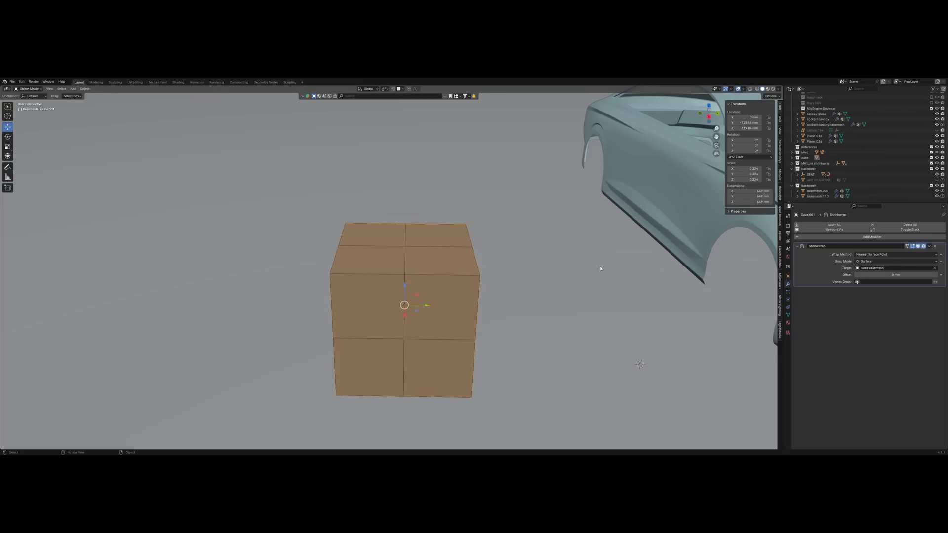
{"action": "mouse_move", "coordinate": [606, 261]}
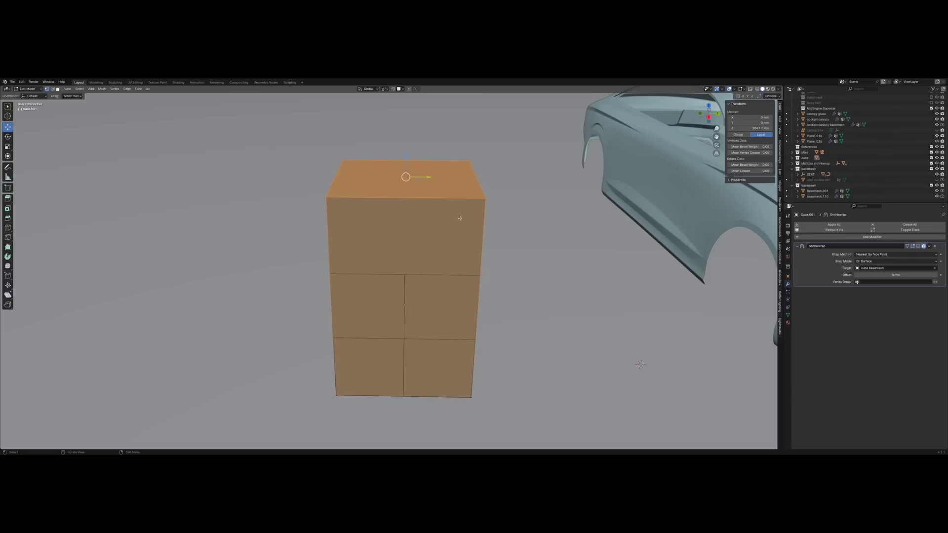
{"action": "mouse_move", "coordinate": [381, 199]}
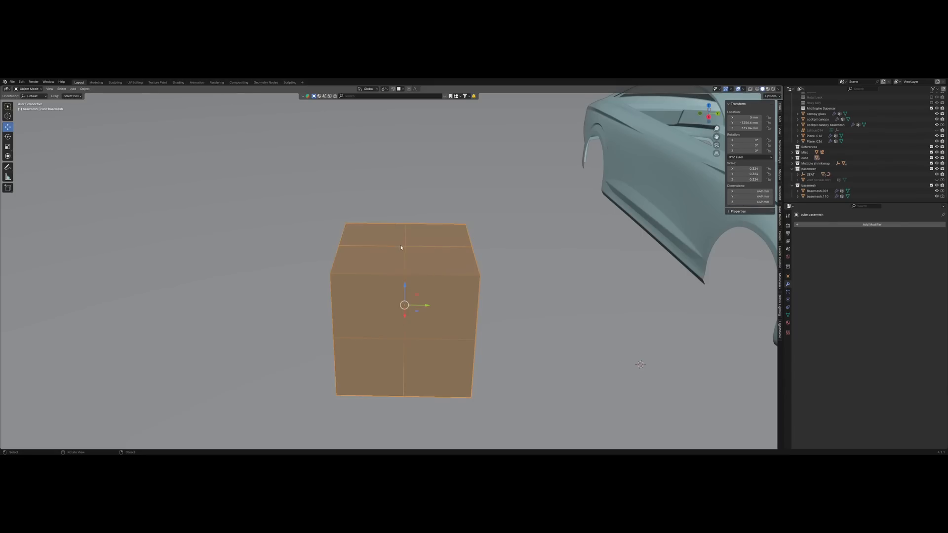
{"action": "mouse_move", "coordinate": [487, 277]}
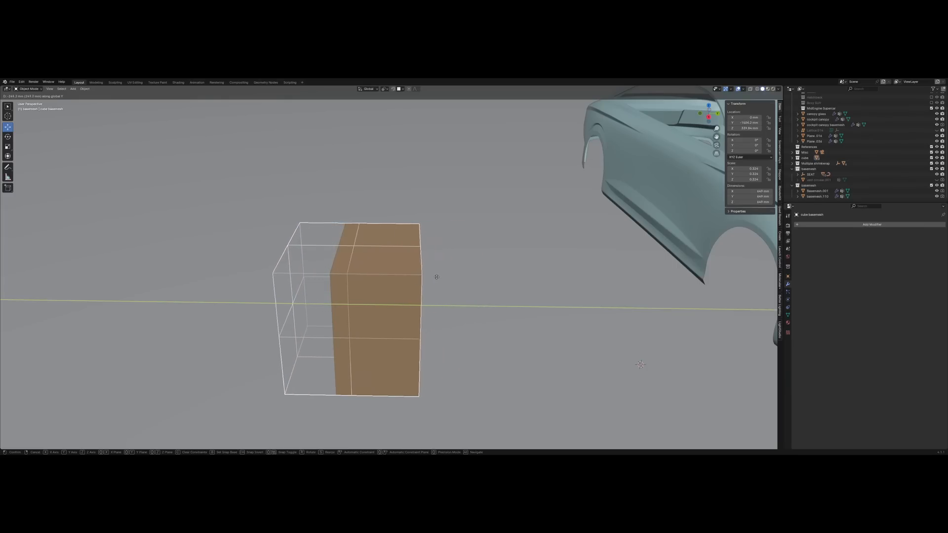
{"action": "left_click_drag", "start_coordinate": [437, 277], "coordinate": [408, 277]}
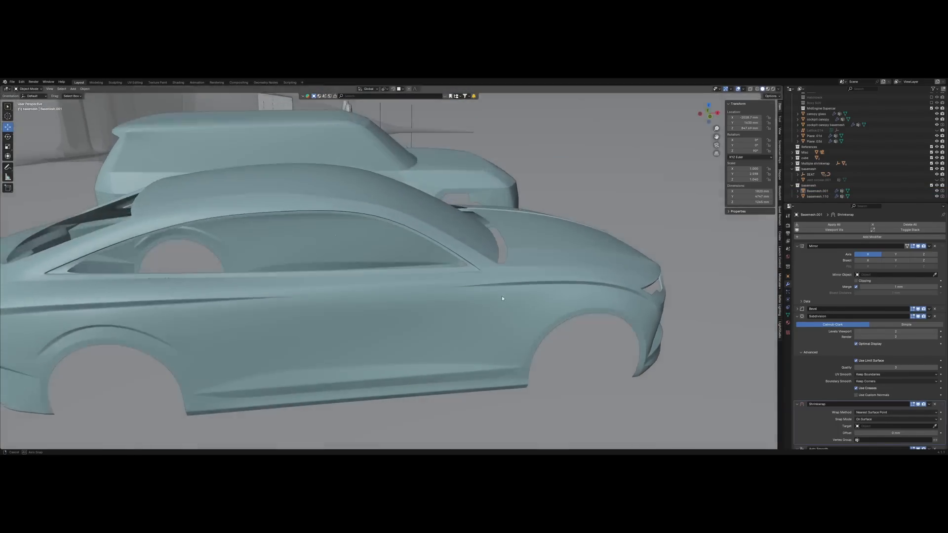
{"action": "left_click_drag", "start_coordinate": [502, 296], "coordinate": [423, 288]}
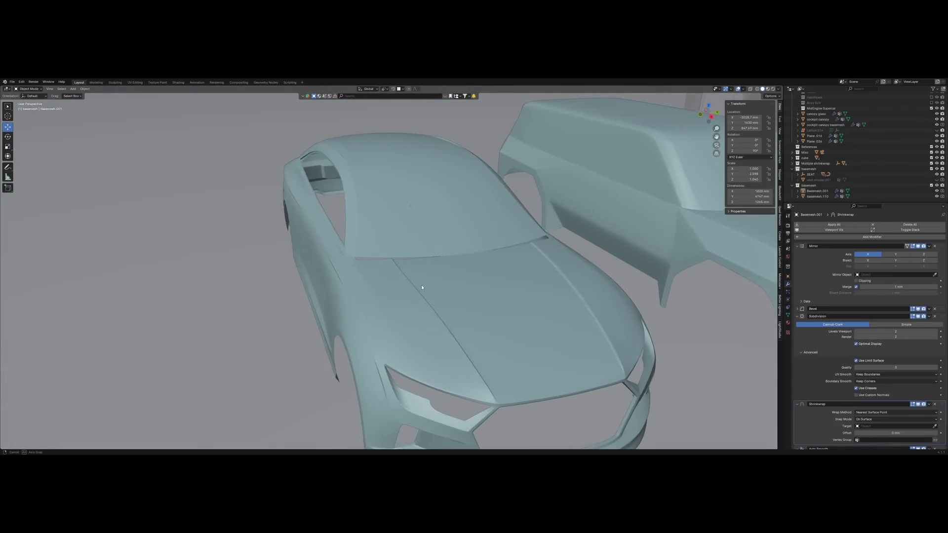
{"action": "left_click_drag", "start_coordinate": [421, 288], "coordinate": [397, 293]}
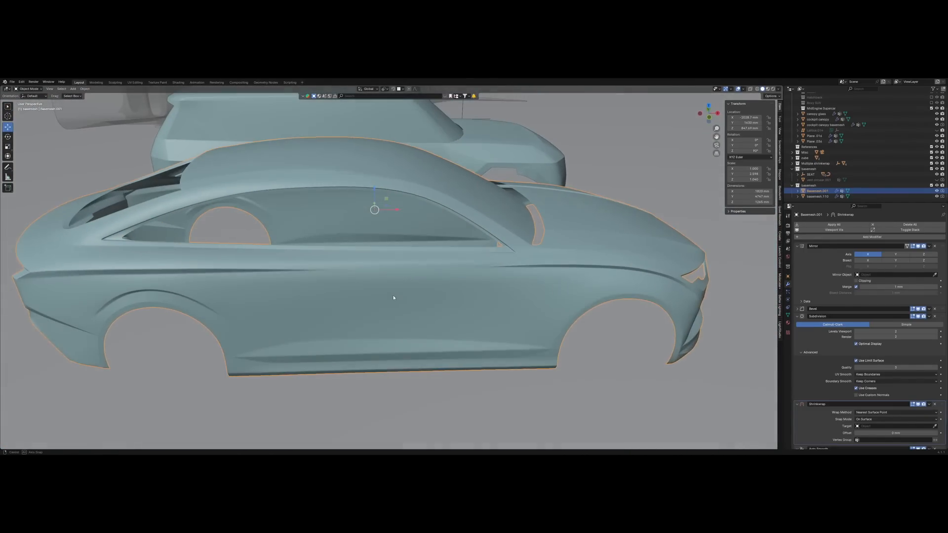
{"action": "key", "text": "Tab"}
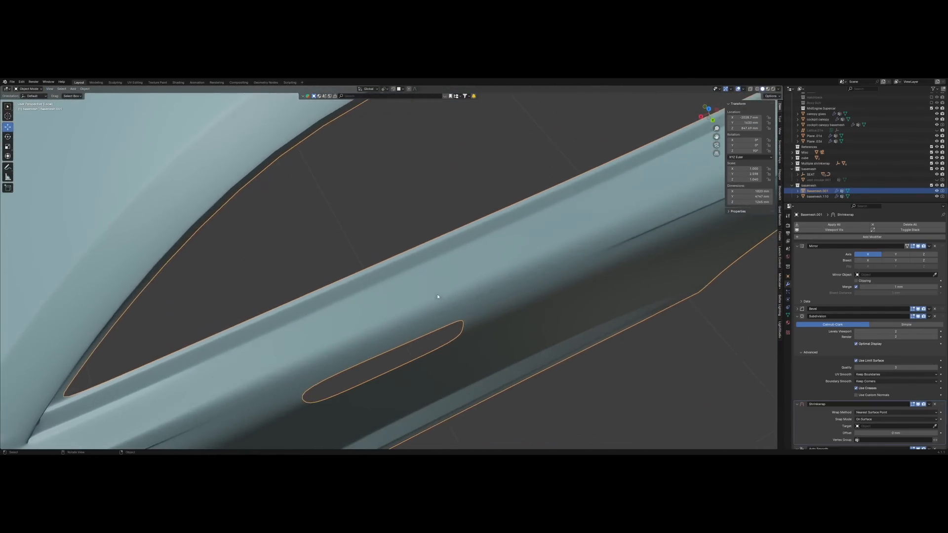
{"action": "left_click_drag", "start_coordinate": [437, 296], "coordinate": [548, 325]}
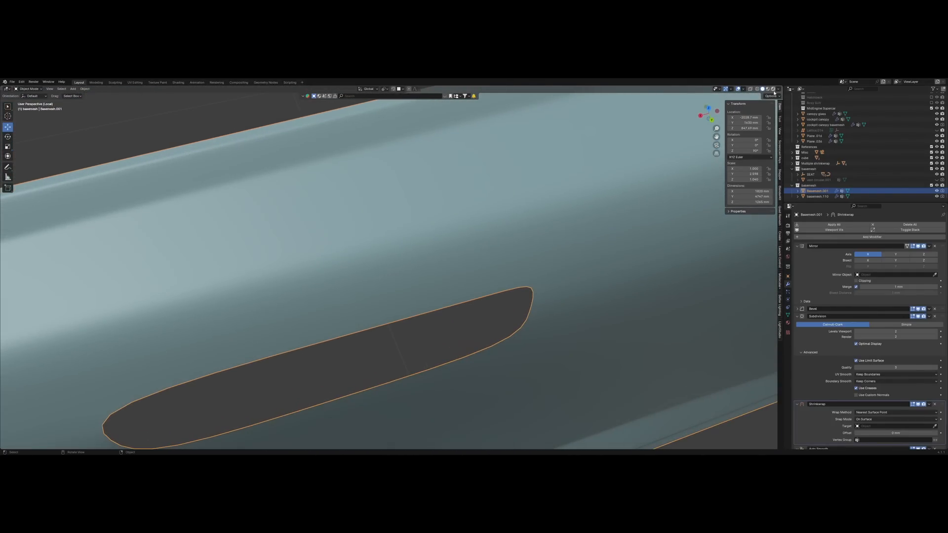
{"action": "left_click", "coordinate": [785, 89]}
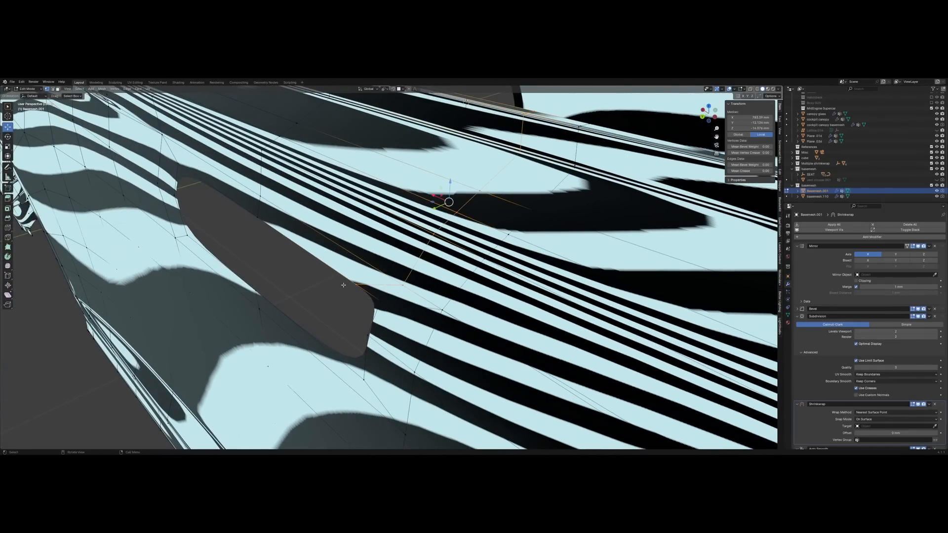
{"action": "left_click_drag", "start_coordinate": [449, 201], "coordinate": [347, 286]}
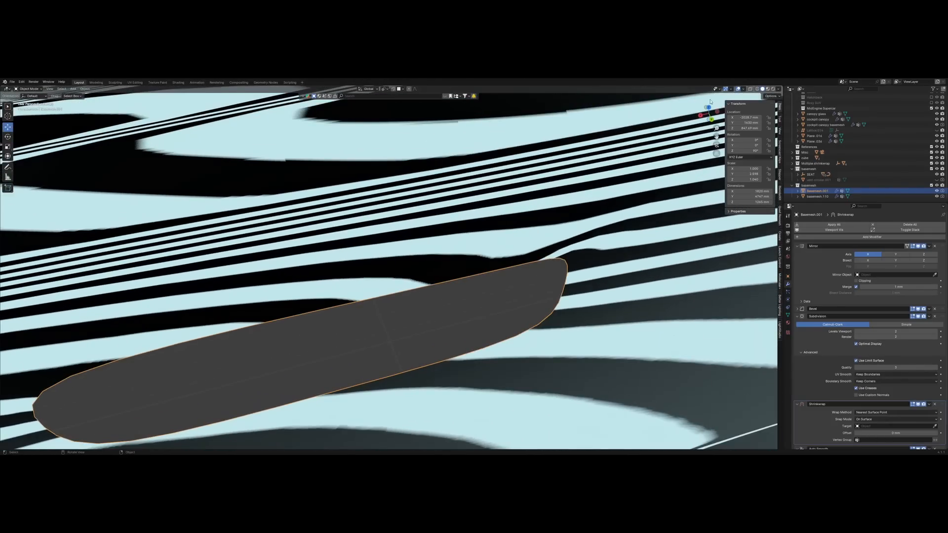
{"action": "left_click", "coordinate": [777, 89]}
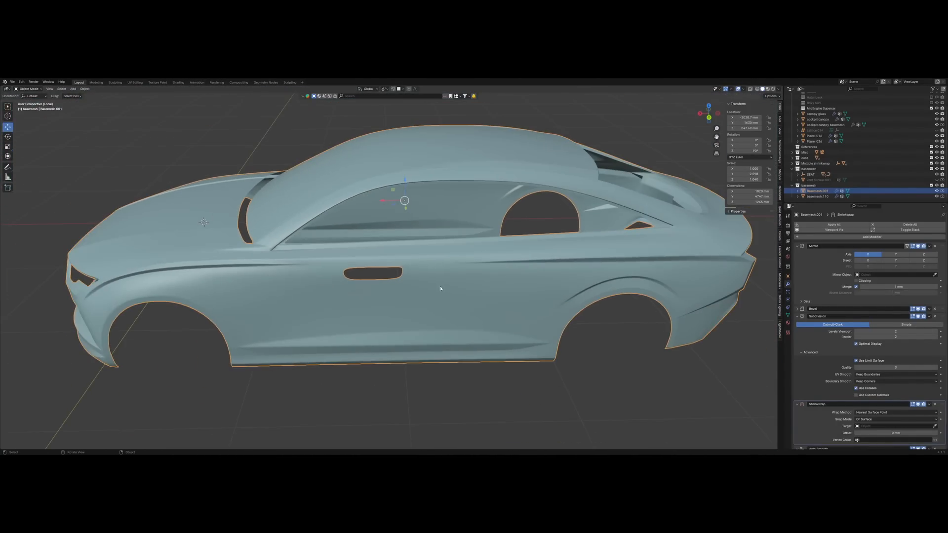
Duplicate the car body Basemesh.001 and rename the copy 'panels' in the Outliner
{"action": "key", "text": "Tab"}
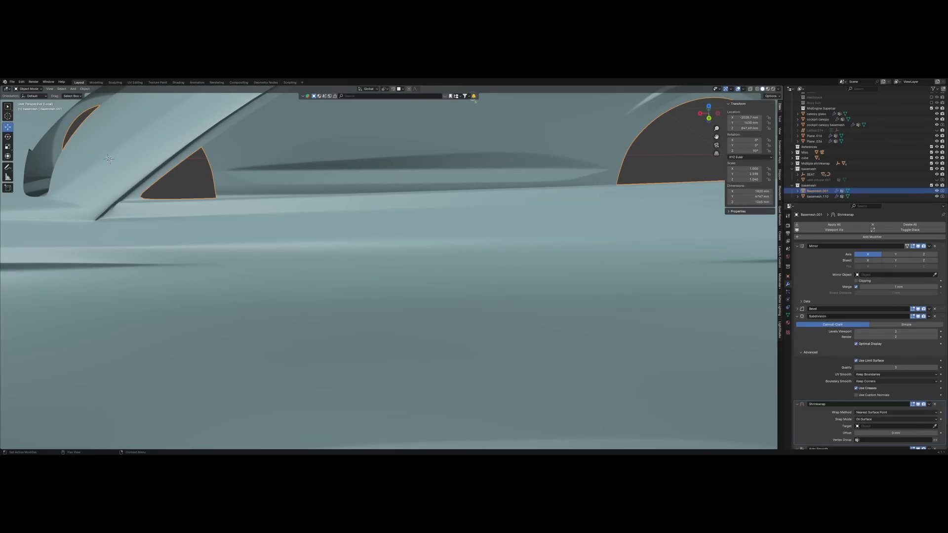
{"action": "scroll", "scroll_direction": "down", "scroll_amount": 3}
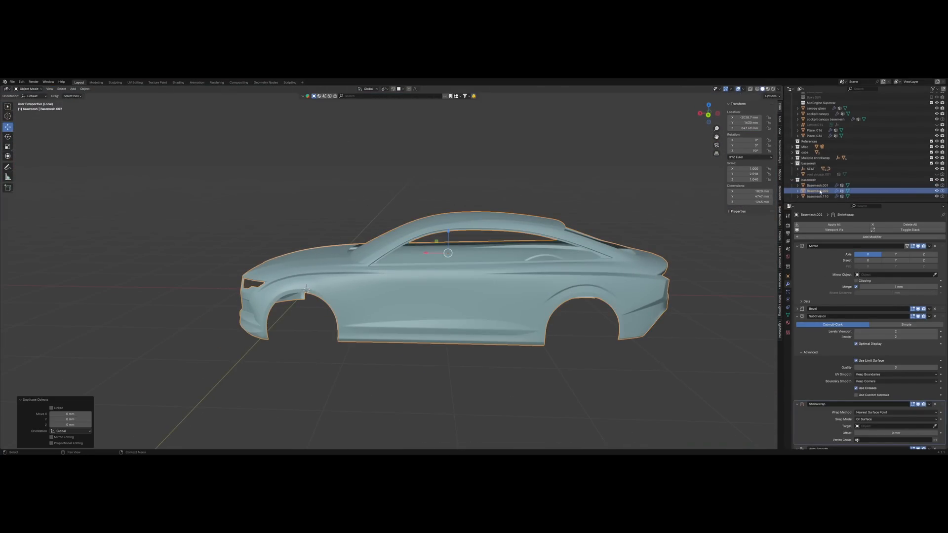
{"action": "double_click", "coordinate": [815, 191]}
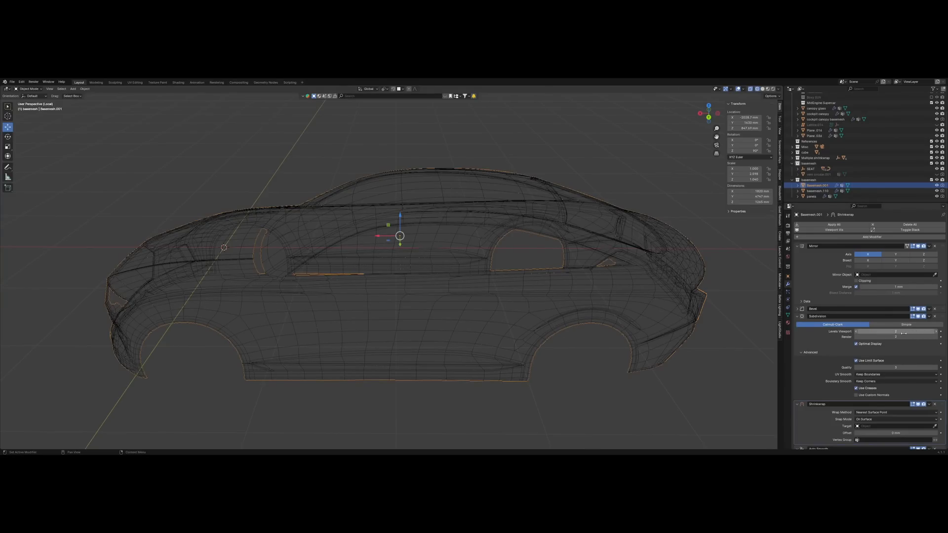
{"action": "mouse_move", "coordinate": [900, 331]}
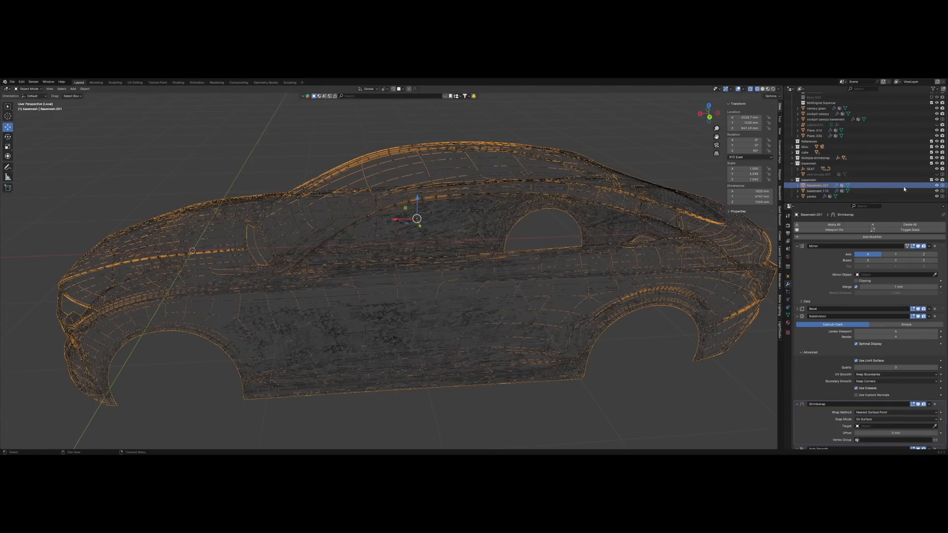
Select panels and set its Shrinkwrap modifier Target to Basemesh.001
{"action": "left_click", "coordinate": [812, 196]}
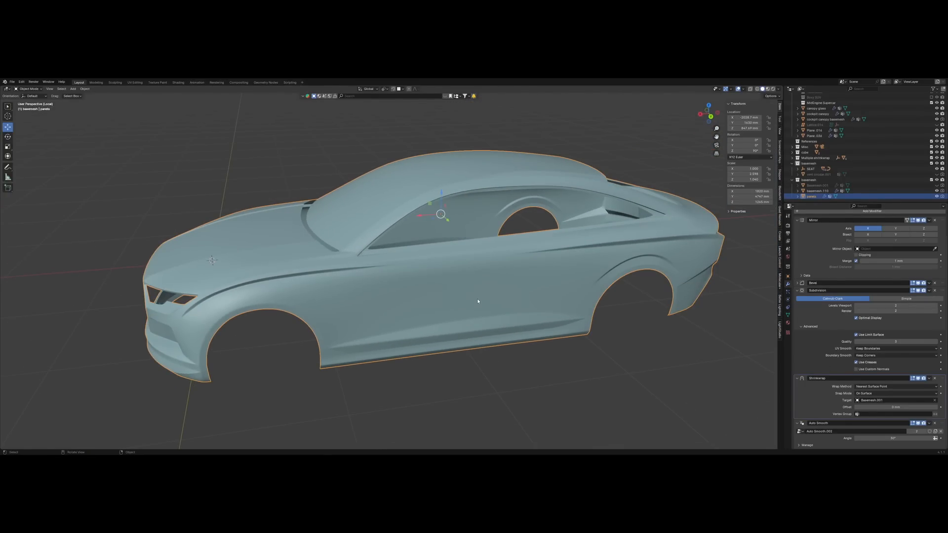
{"action": "mouse_move", "coordinate": [471, 286]}
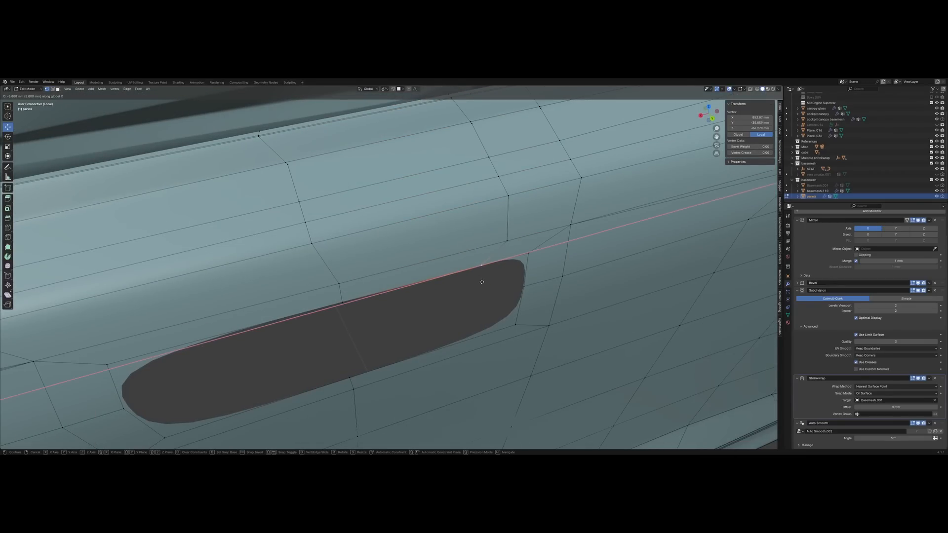
Leave Edit Mode on the handle panel and view the panels copy in Object Mode
{"action": "key", "text": "Tab"}
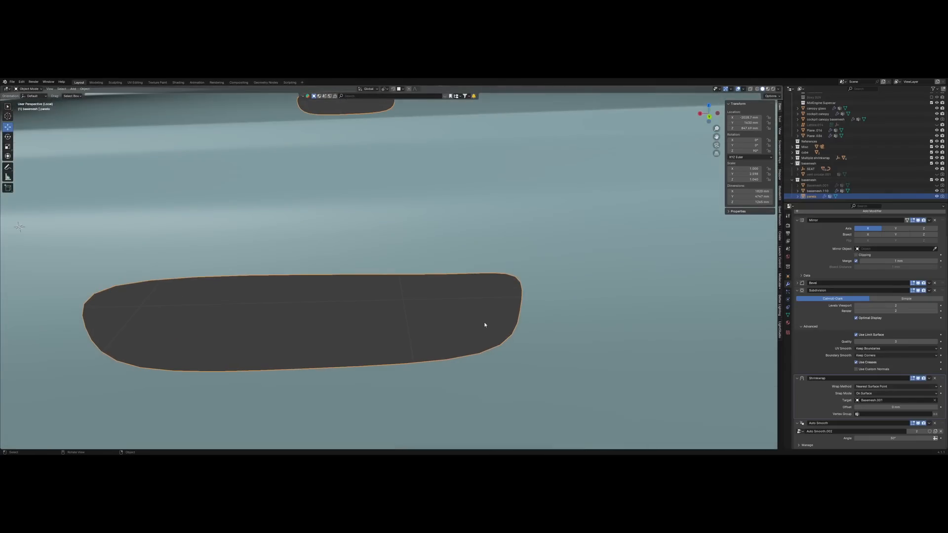
{"action": "key", "text": "Tab"}
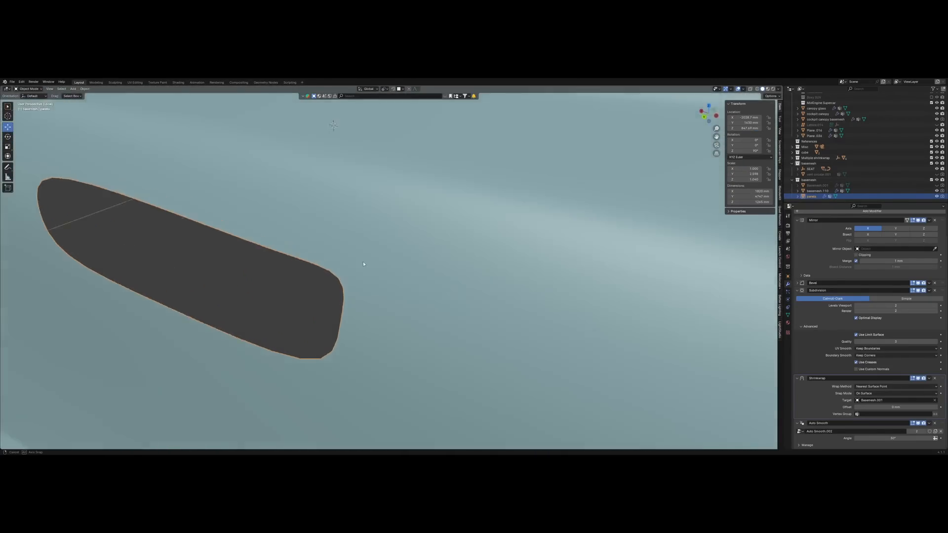
{"action": "left_click", "coordinate": [780, 89]}
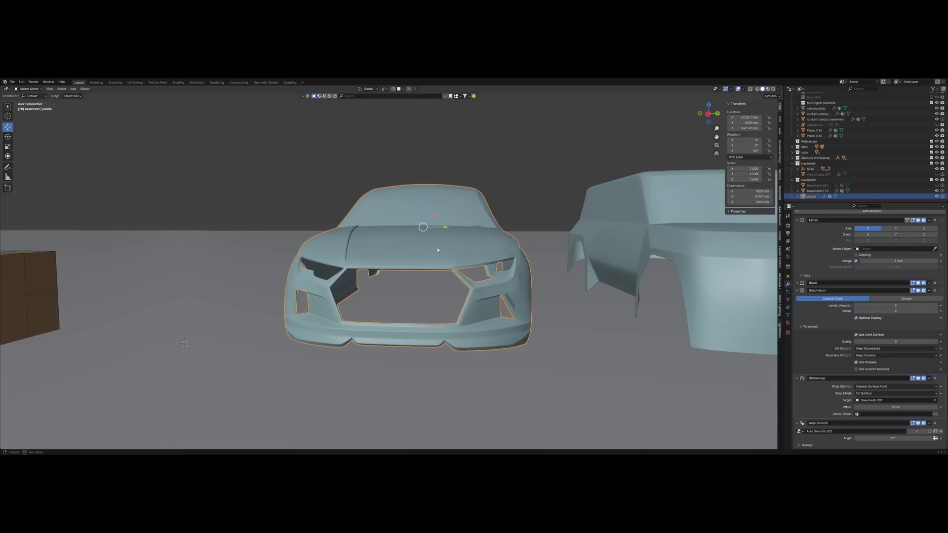
Orbit around the car and delete the panels object
{"action": "left_click_drag", "start_coordinate": [423, 242], "coordinate": [447, 247]}
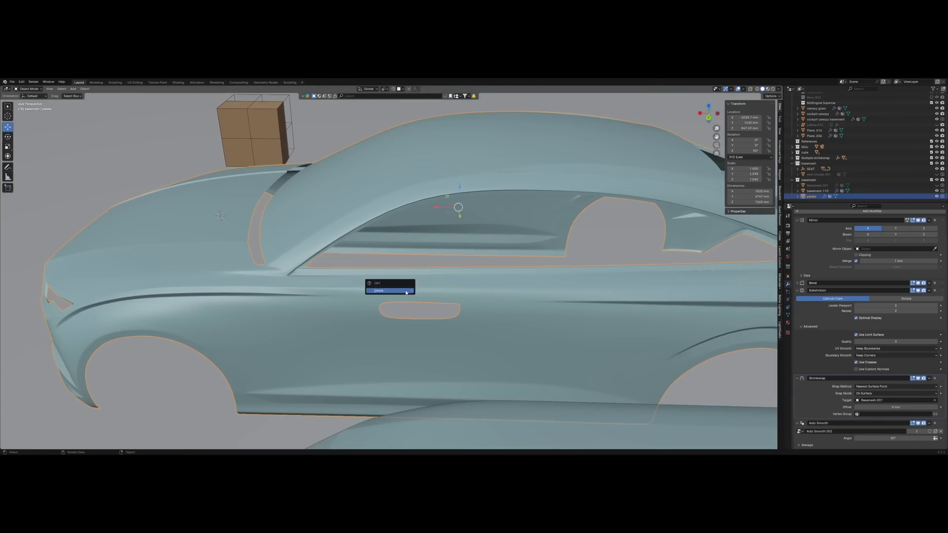
{"action": "left_click", "coordinate": [379, 291]}
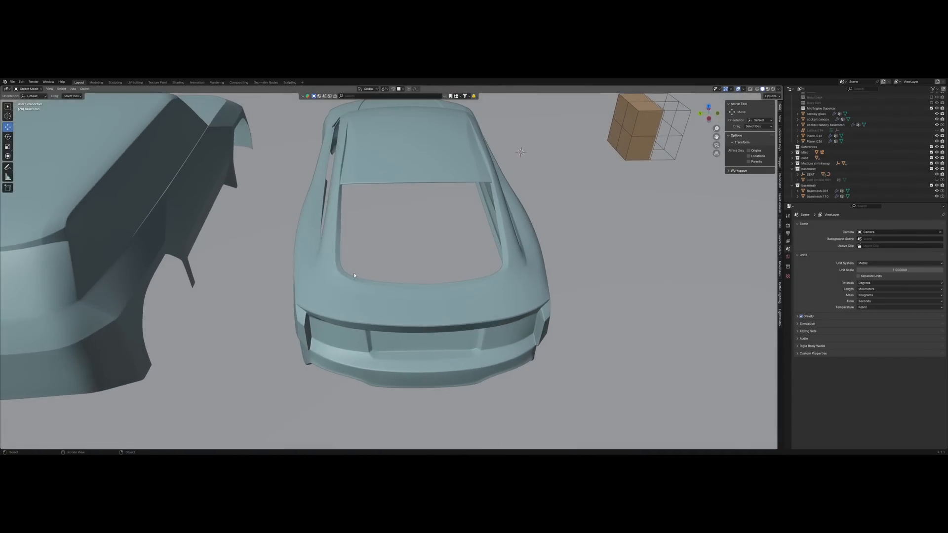
Inspect Basemesh.001's quad topology in Edit Mode, then select the jet basemesh
{"action": "key", "text": "Tab"}
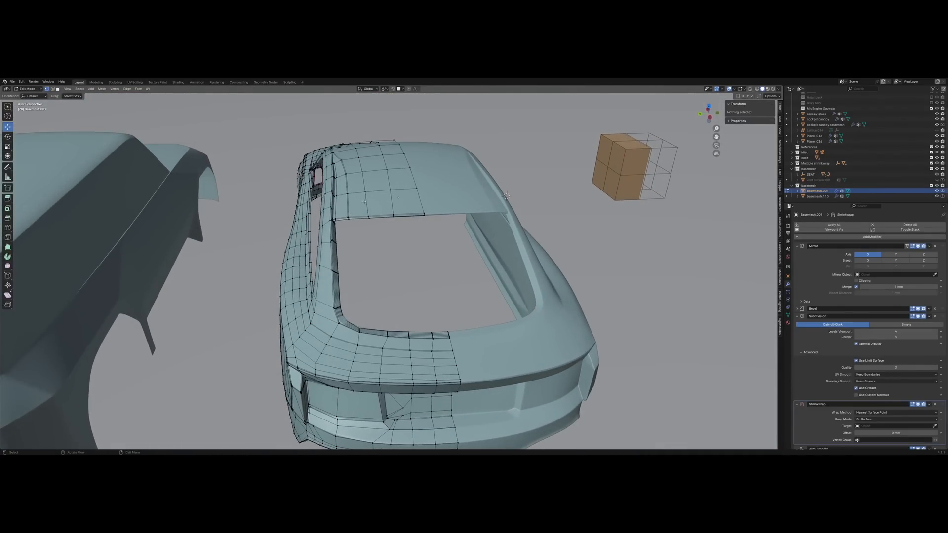
{"action": "left_click", "coordinate": [349, 218]}
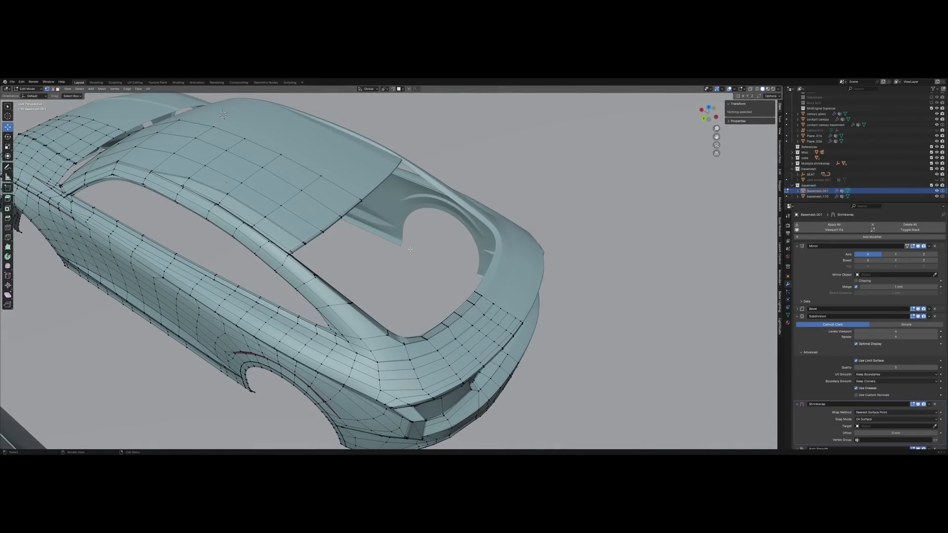
{"action": "left_click_drag", "start_coordinate": [423, 242], "coordinate": [387, 242]}
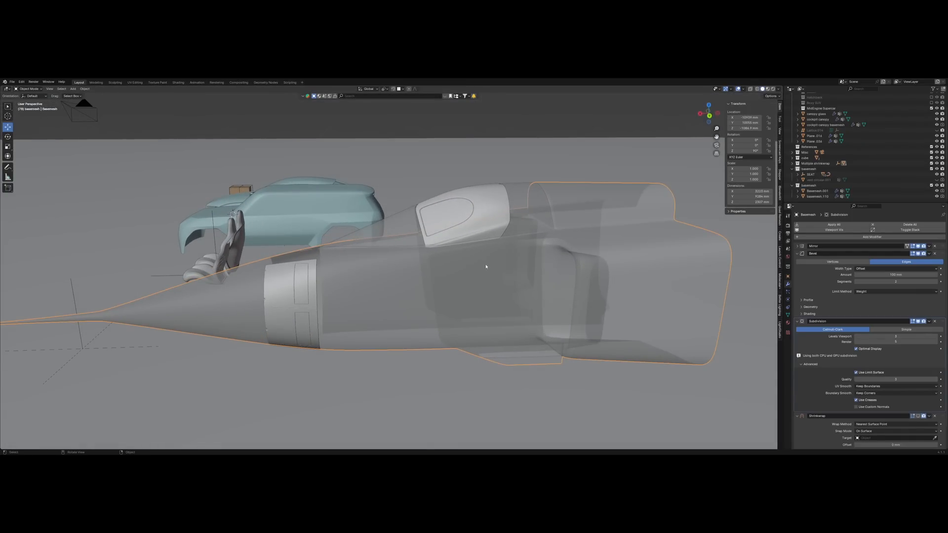
{"action": "left_click", "coordinate": [786, 89]}
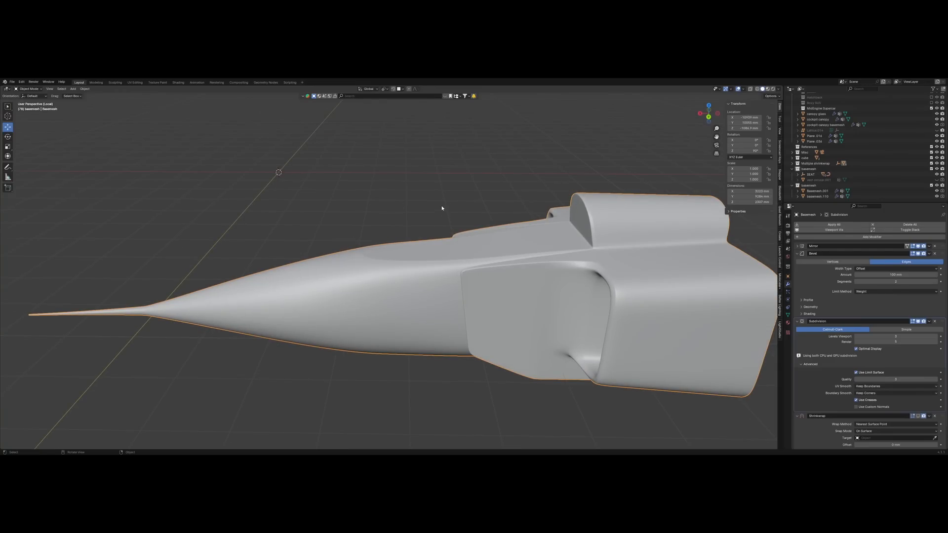
{"action": "mouse_move", "coordinate": [478, 204]}
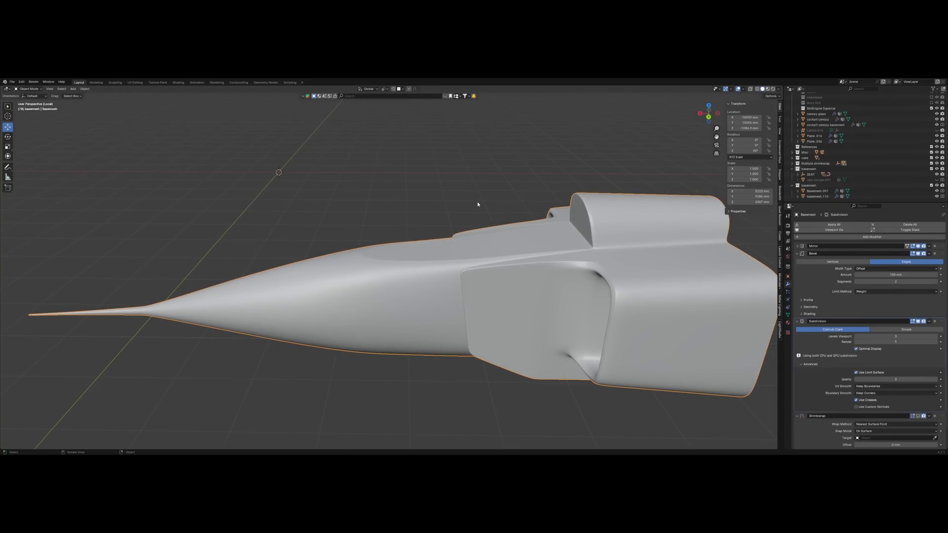
{"action": "mouse_move", "coordinate": [474, 212]}
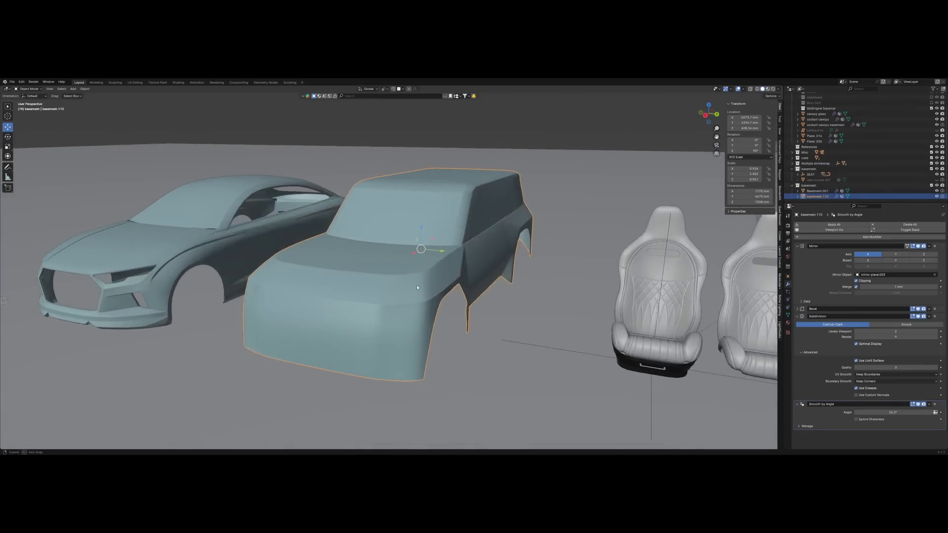
Orbit toward basemesh.110 and enter Edit Mode to show its quad layout
{"action": "left_click_drag", "start_coordinate": [423, 272], "coordinate": [386, 290]}
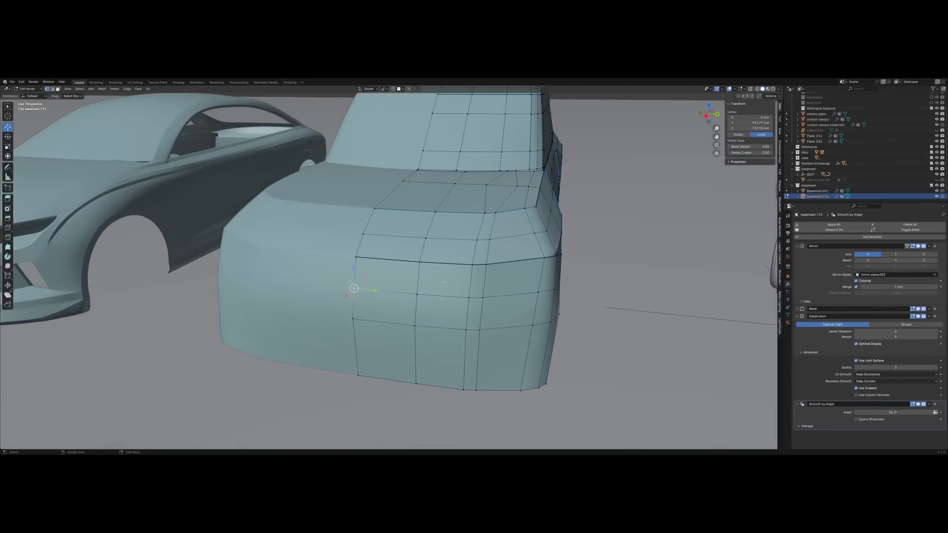
{"action": "key", "text": "Tab"}
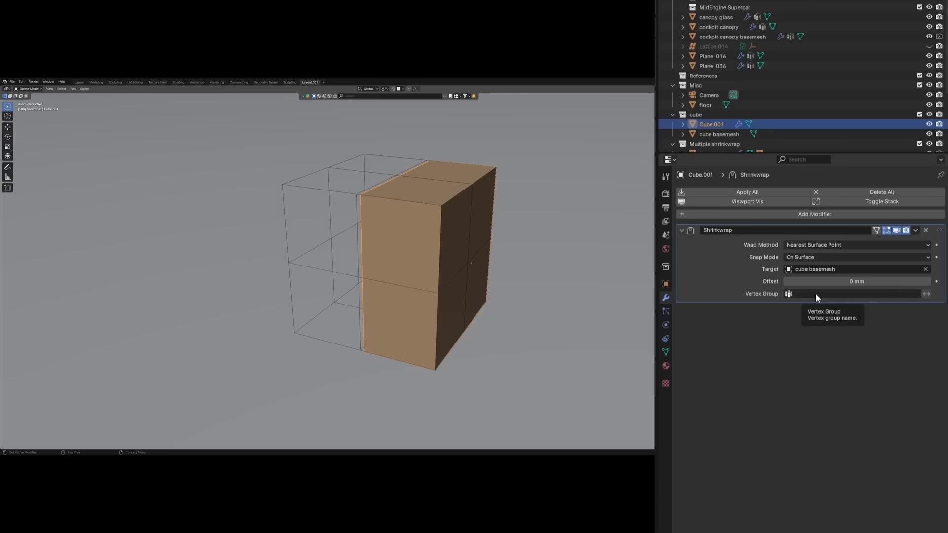
Add a vertex group named Group to the cube and set it as Shrinkwrap's vertex group
{"action": "left_click", "coordinate": [664, 352]}
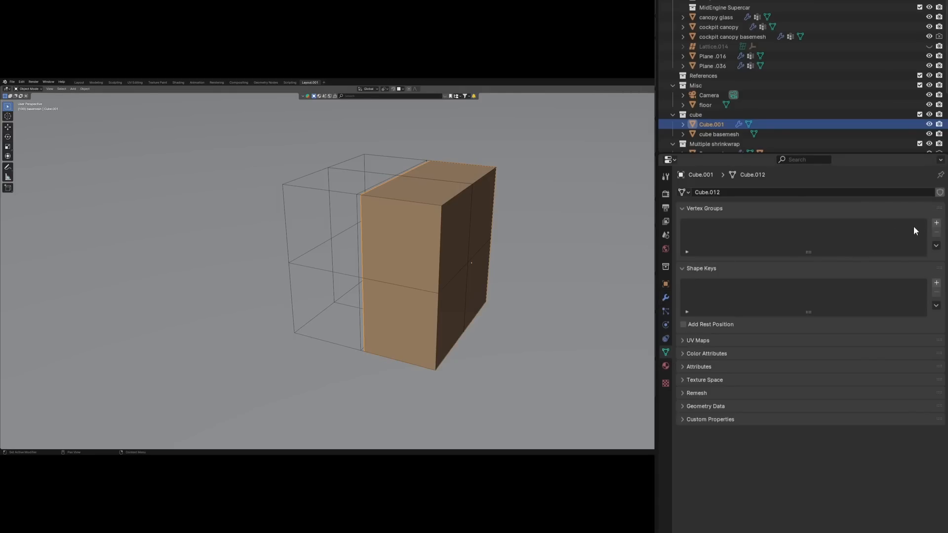
{"action": "left_click", "coordinate": [664, 297]}
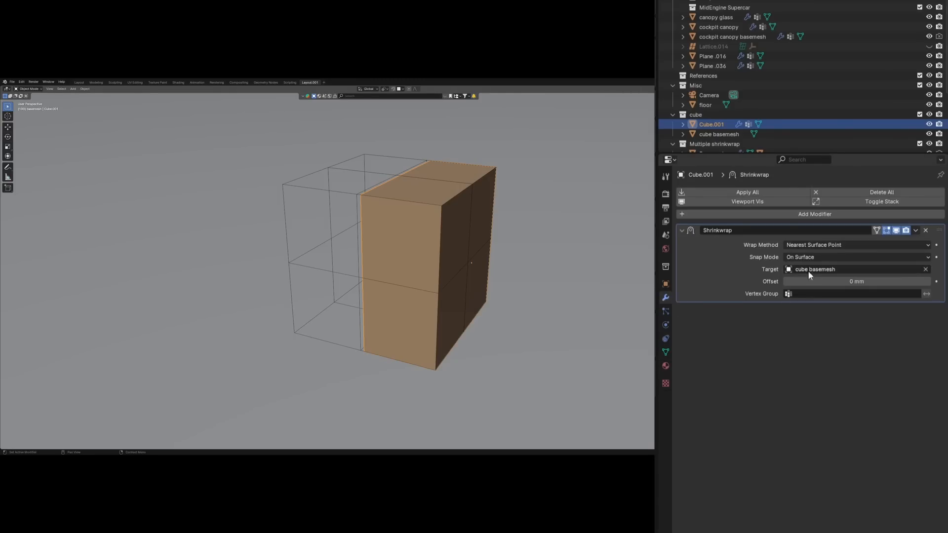
{"action": "left_click", "coordinate": [852, 293]}
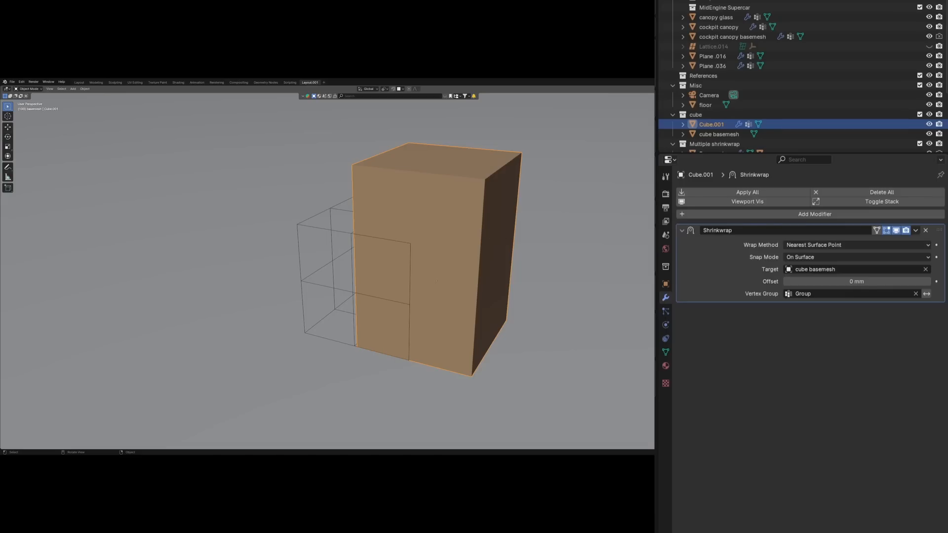
Assign the cube's vertices to Group, check the weights in Weight Paint, return to Object Mode
{"action": "key", "text": "Tab"}
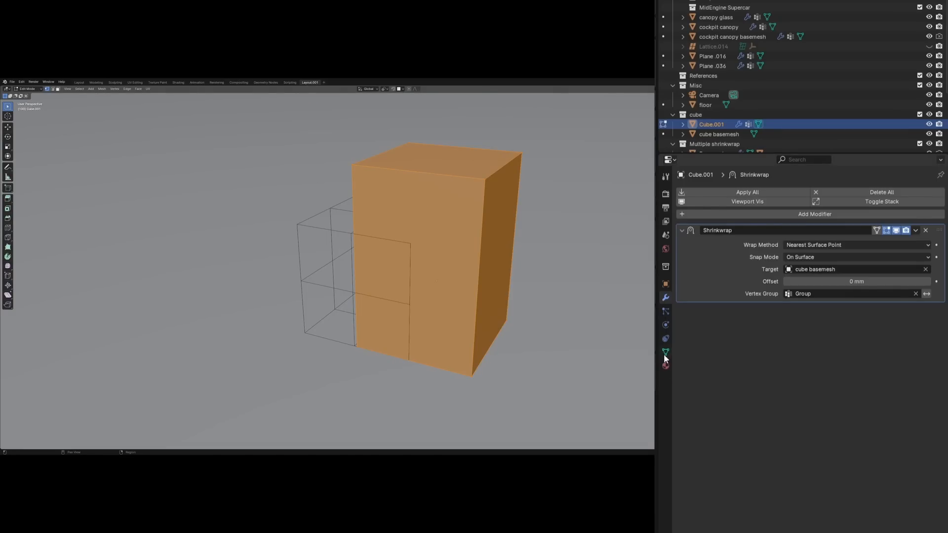
{"action": "left_click", "coordinate": [664, 352]}
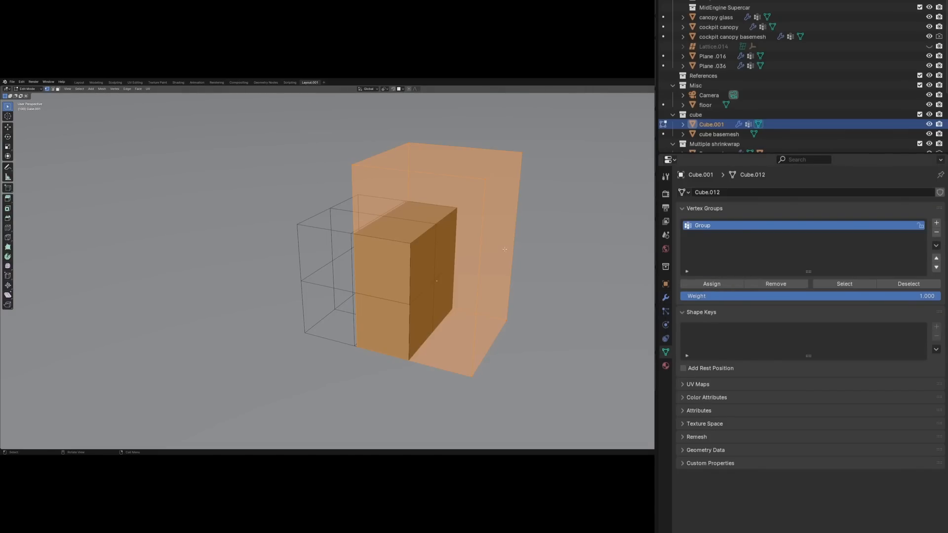
{"action": "left_click", "coordinate": [28, 89]}
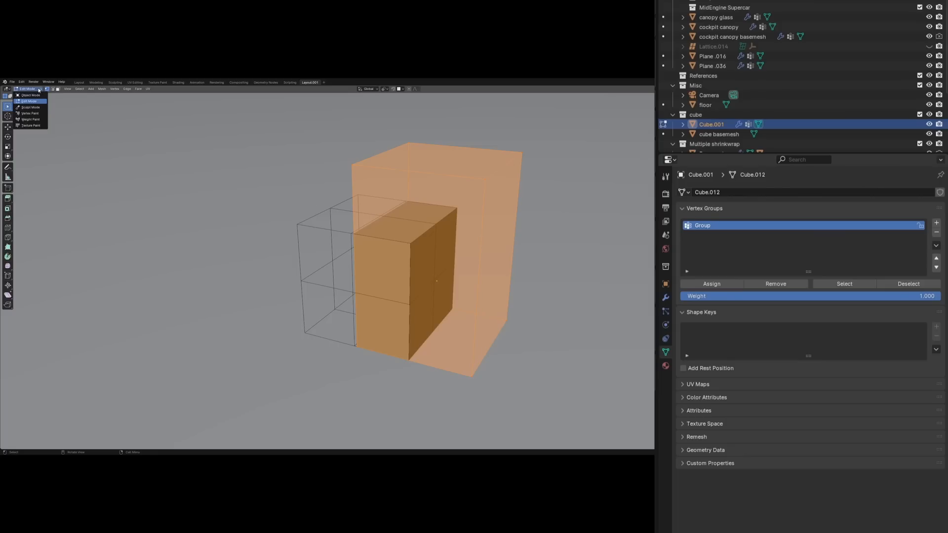
{"action": "left_click", "coordinate": [29, 119]}
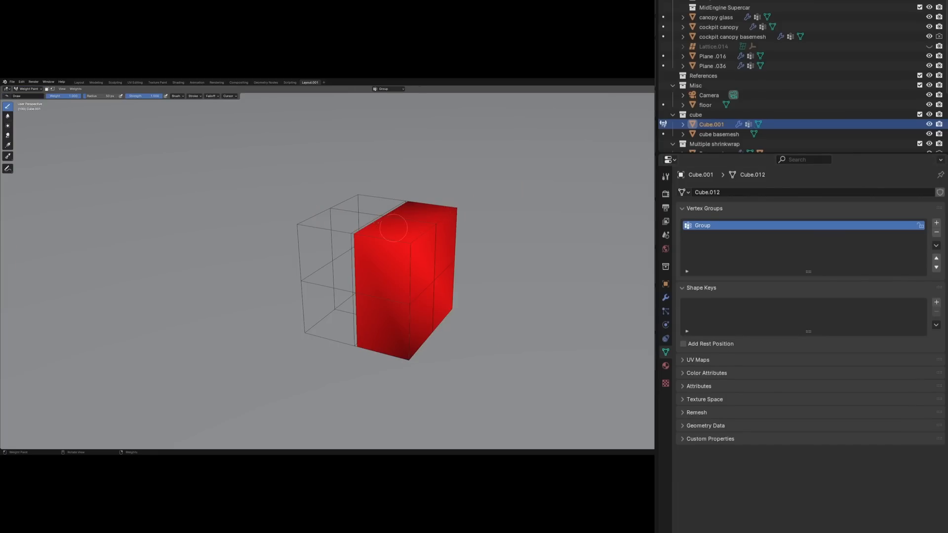
{"action": "left_click_drag", "start_coordinate": [392, 272], "coordinate": [441, 260]}
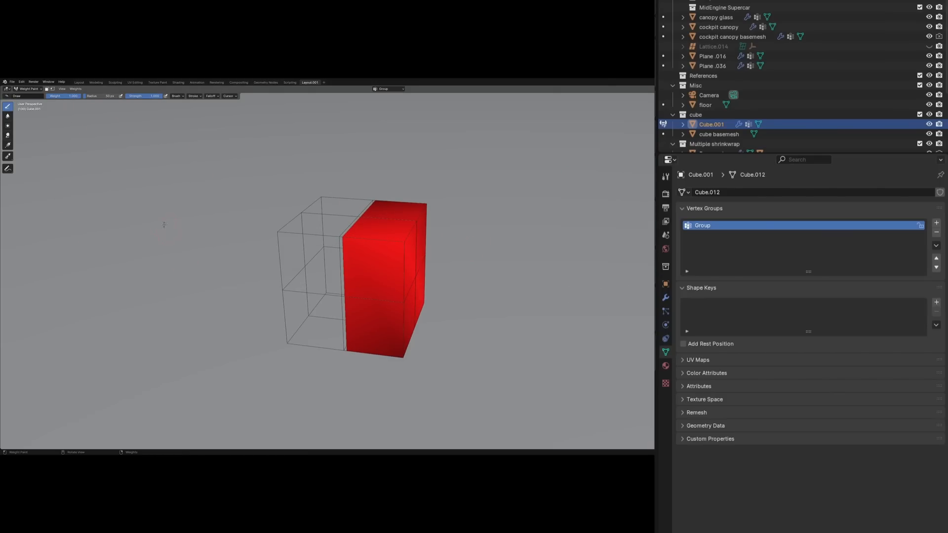
{"action": "left_click", "coordinate": [27, 89]}
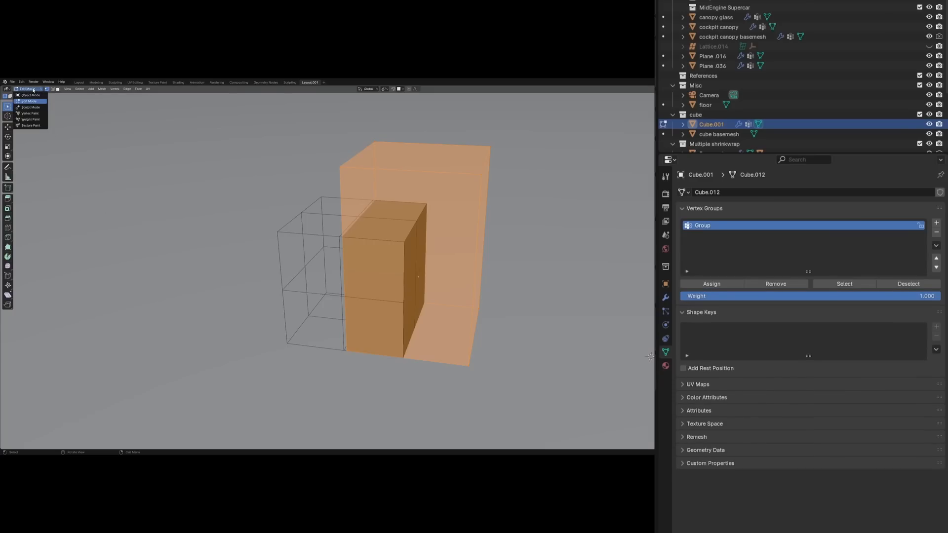
{"action": "left_click", "coordinate": [29, 95]}
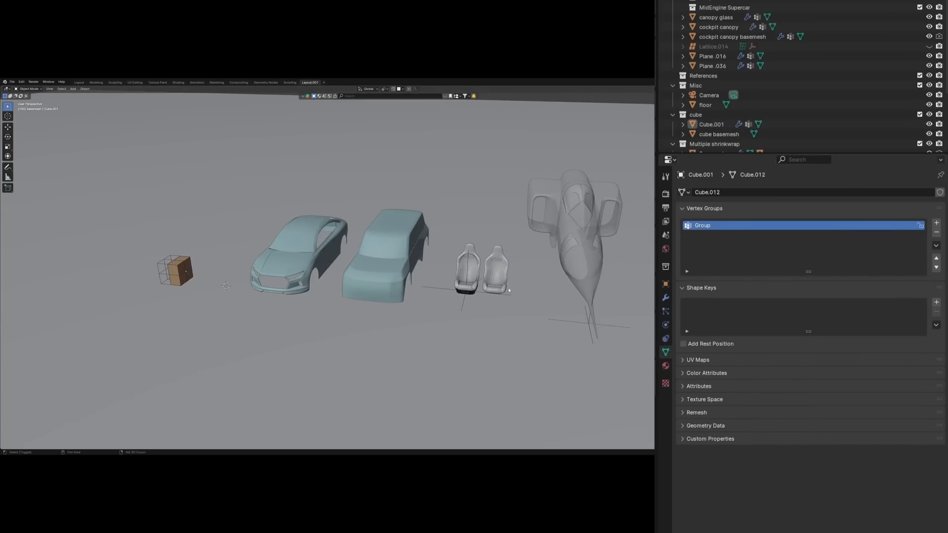
Inspect the seat's vertex group weights in Weight Paint, then switch back to Object Mode
{"action": "scroll", "scroll_direction": "down", "scroll_amount": 3}
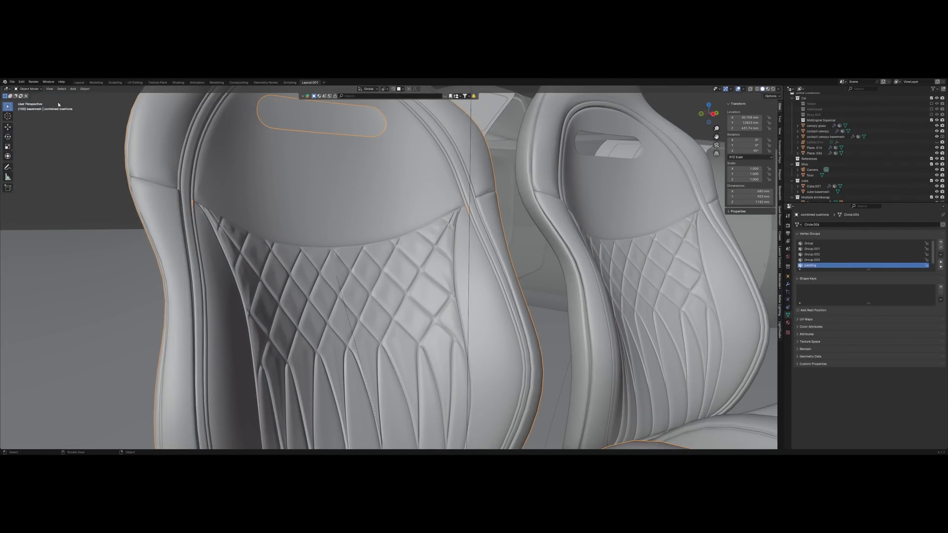
{"action": "left_click", "coordinate": [27, 89]}
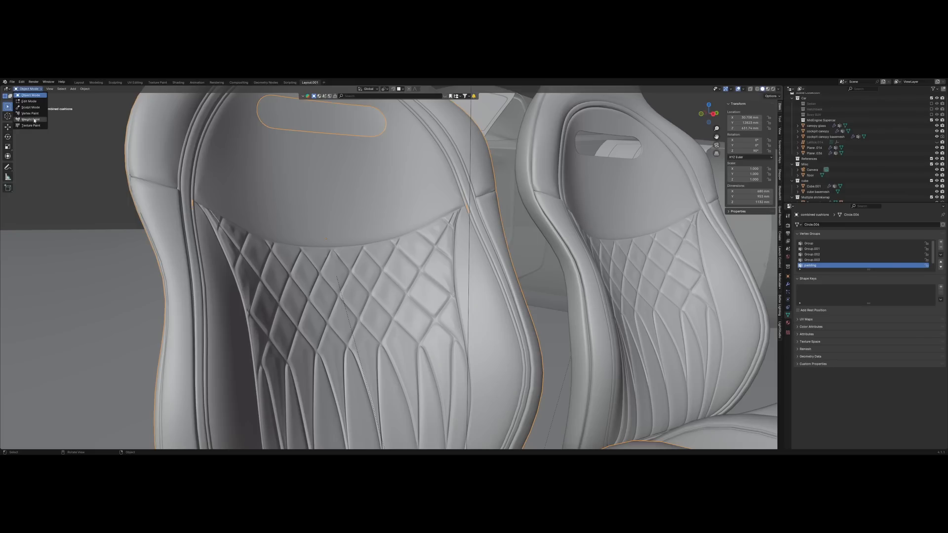
{"action": "left_click", "coordinate": [29, 119]}
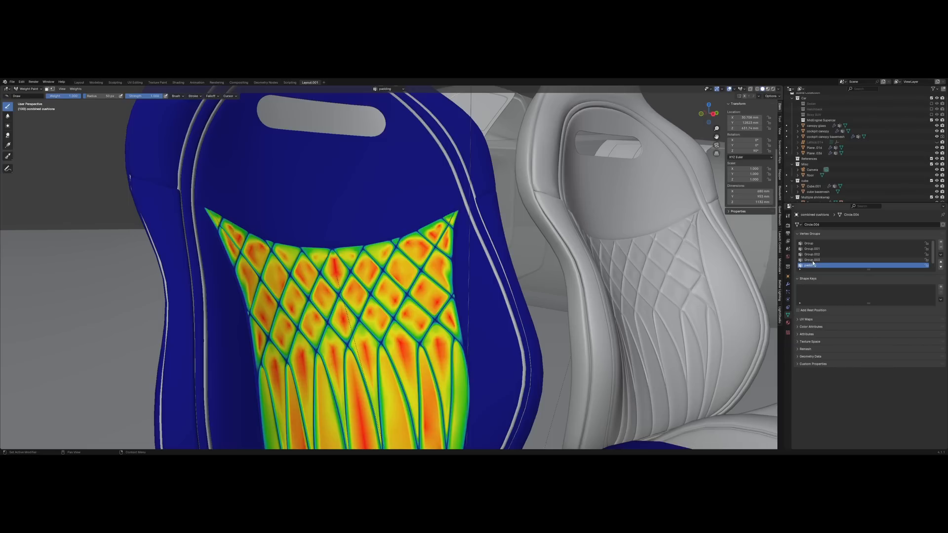
{"action": "mouse_move", "coordinate": [837, 266]}
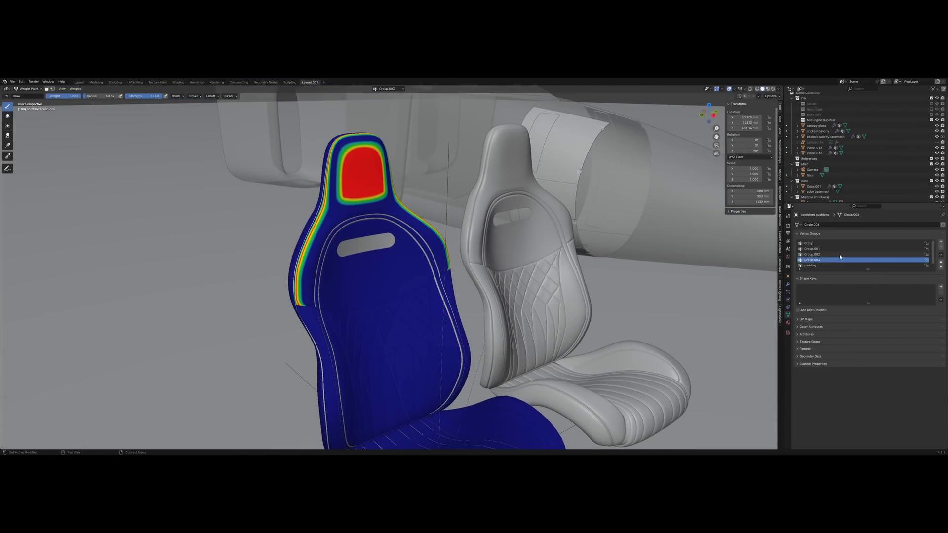
{"action": "left_click", "coordinate": [810, 248]}
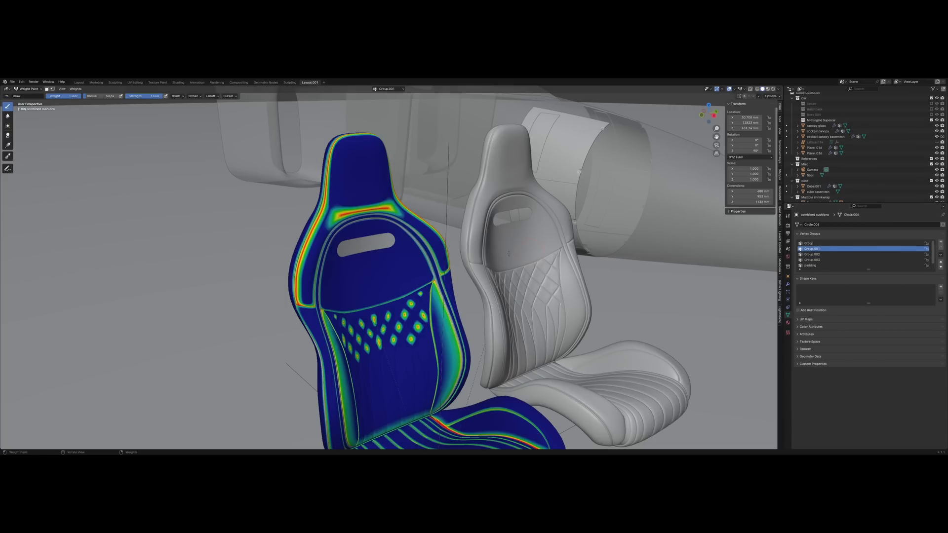
{"action": "left_click", "coordinate": [28, 89]}
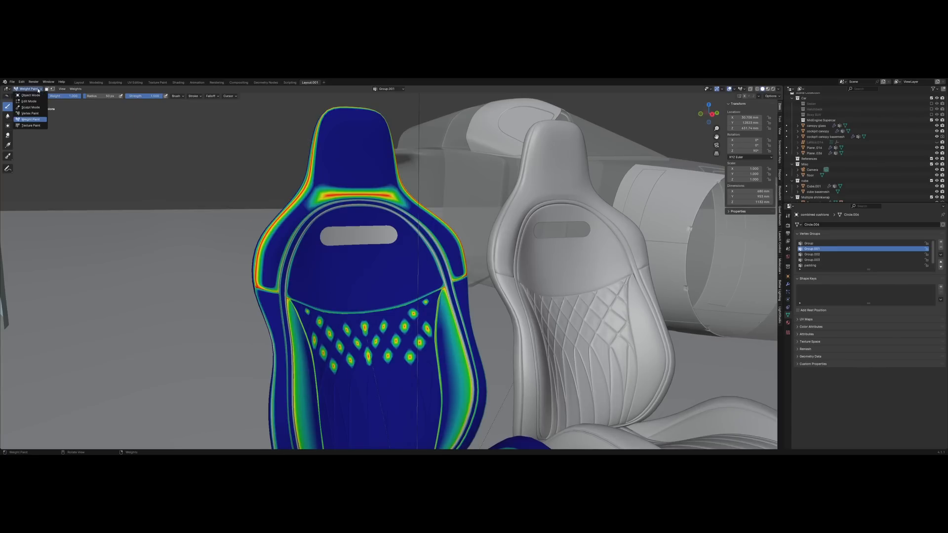
{"action": "left_click", "coordinate": [29, 94]}
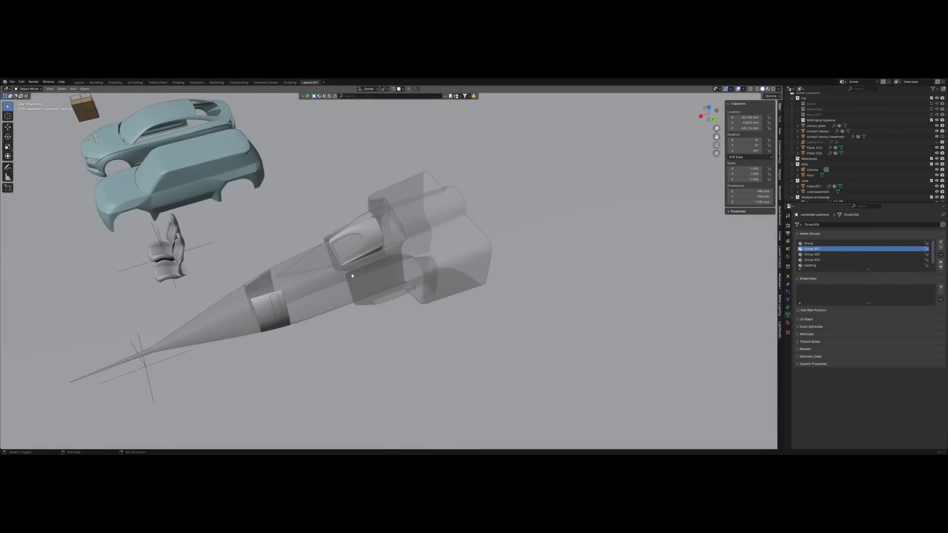
Isolate the canopy and show the canopy glass's Mirror, Bevel and Subdivision Surface modifiers
{"action": "scroll", "scroll_direction": "down", "scroll_amount": 3}
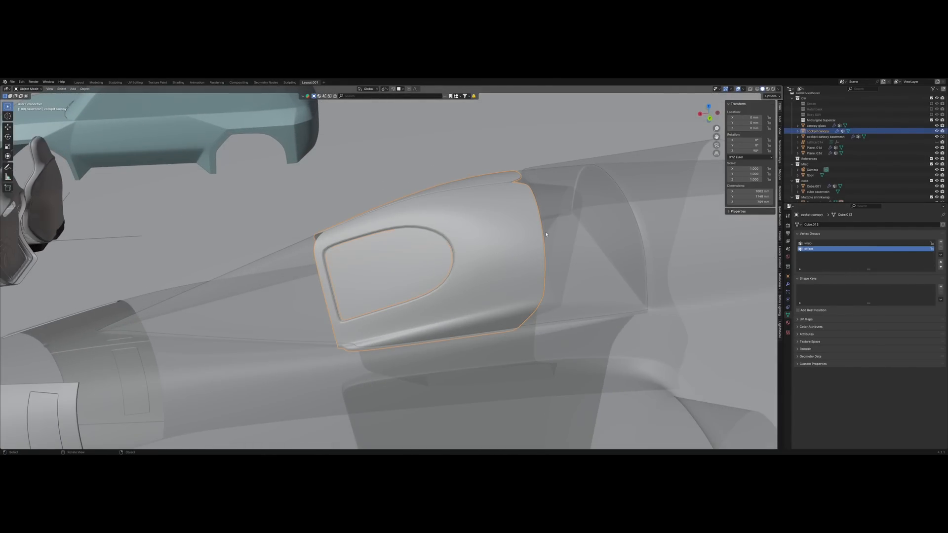
{"action": "left_click_drag", "start_coordinate": [544, 233], "coordinate": [492, 252]}
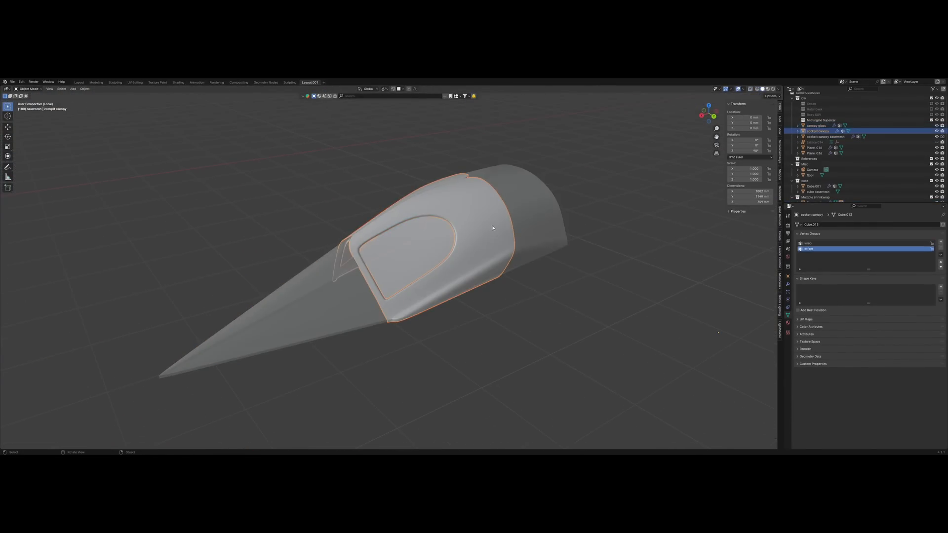
{"action": "left_click", "coordinate": [817, 125]}
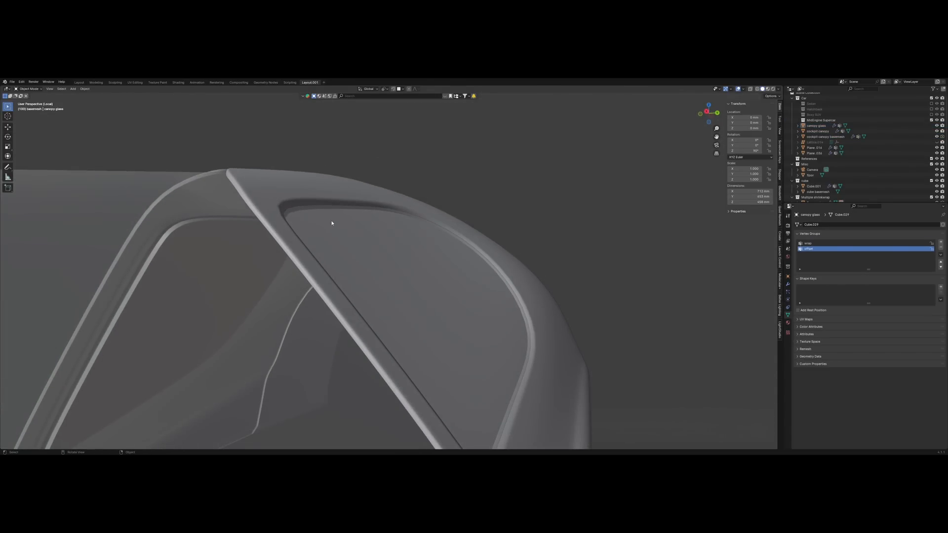
{"action": "left_click", "coordinate": [817, 131]}
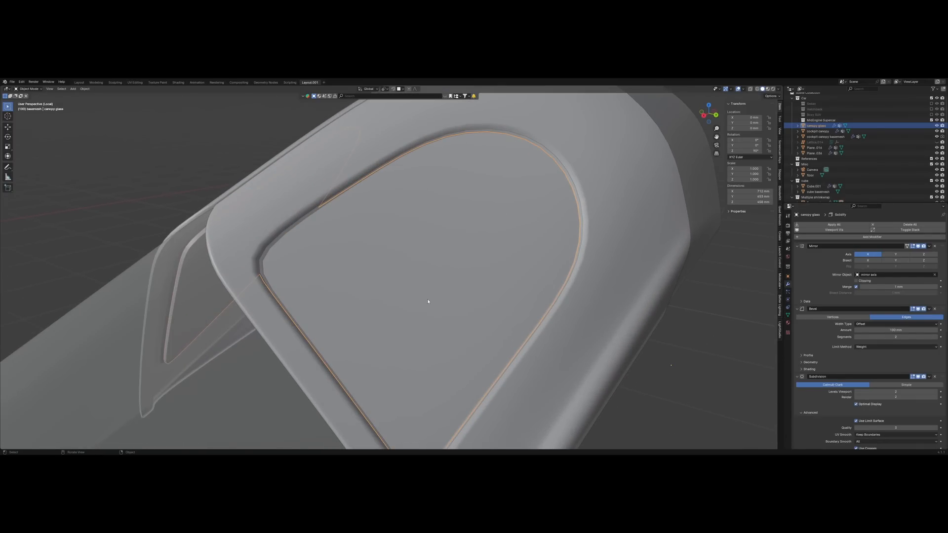
Set the canopy glass's Shrinkwrap.001 Snap Mode to Outside Surface, then orbit to check
{"action": "scroll", "scroll_direction": "down", "scroll_amount": 3}
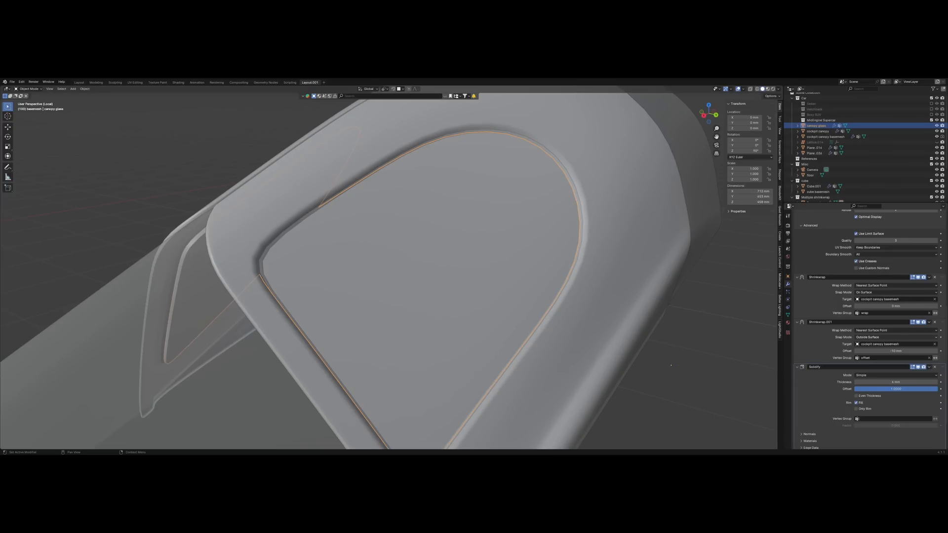
{"action": "mouse_move", "coordinate": [894, 337]}
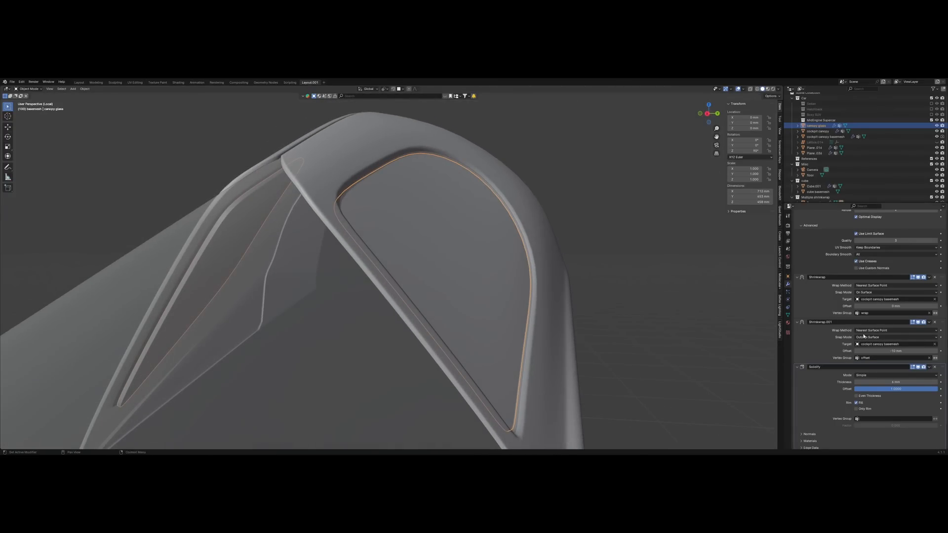
{"action": "left_click", "coordinate": [894, 337]}
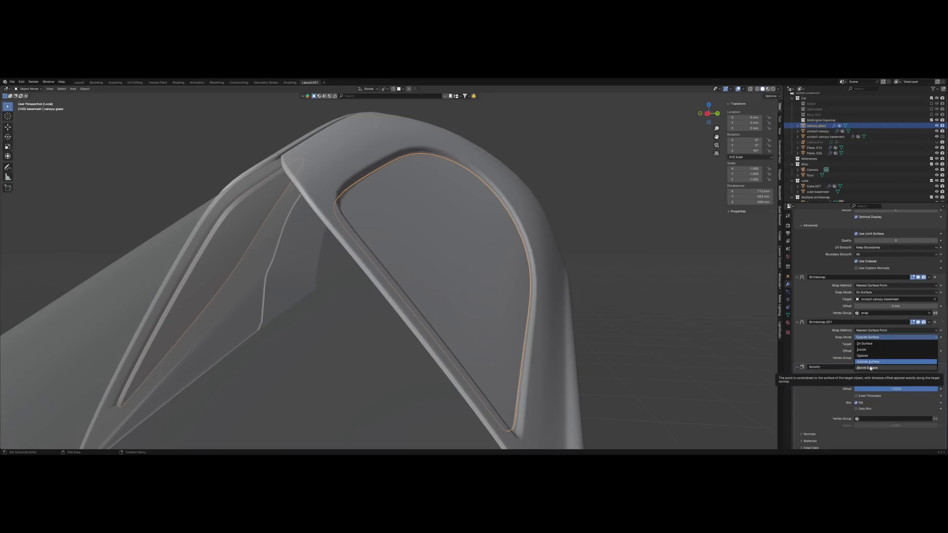
{"action": "left_click", "coordinate": [869, 361]}
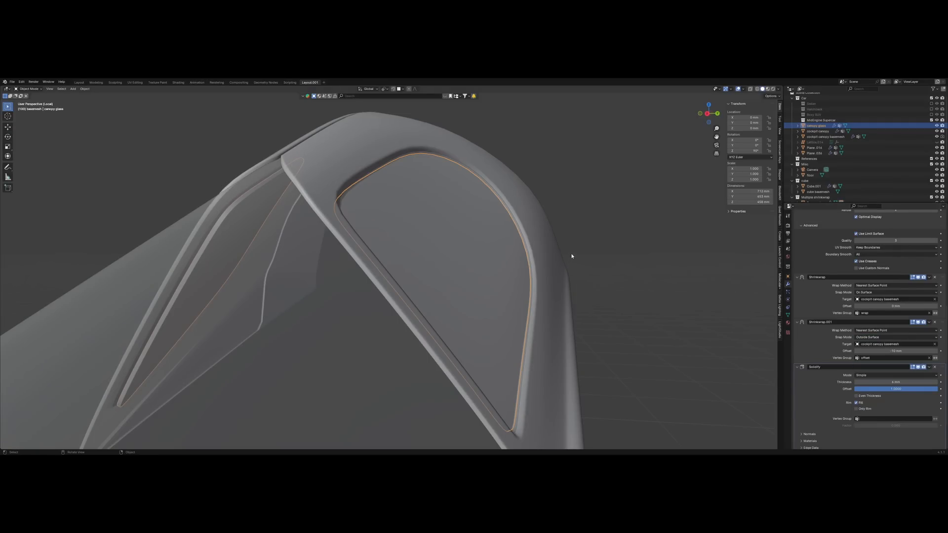
{"action": "left_click_drag", "start_coordinate": [571, 256], "coordinate": [554, 252]}
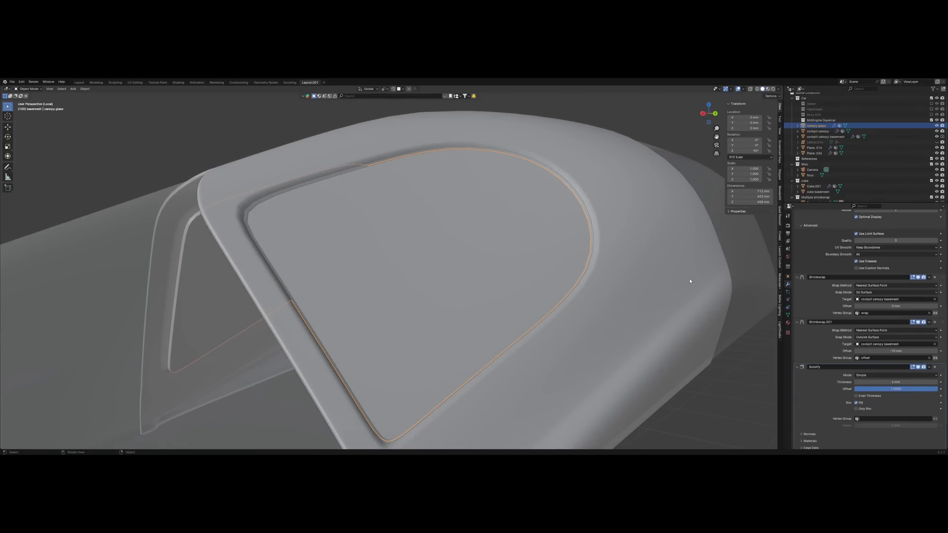
{"action": "mouse_move", "coordinate": [558, 284]}
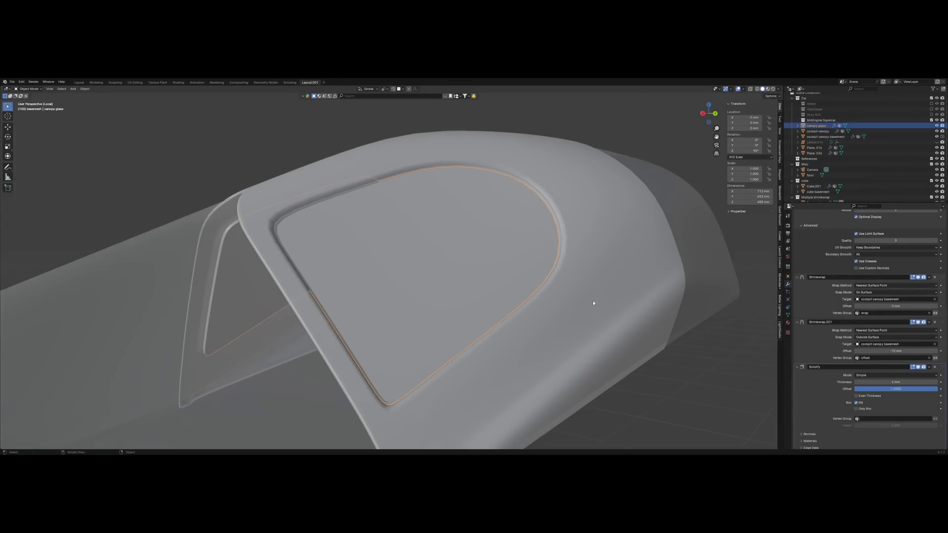
Toggle the canopy glass to wireframe and back to inspect its wrap and offset groups
{"action": "key", "text": "Tab"}
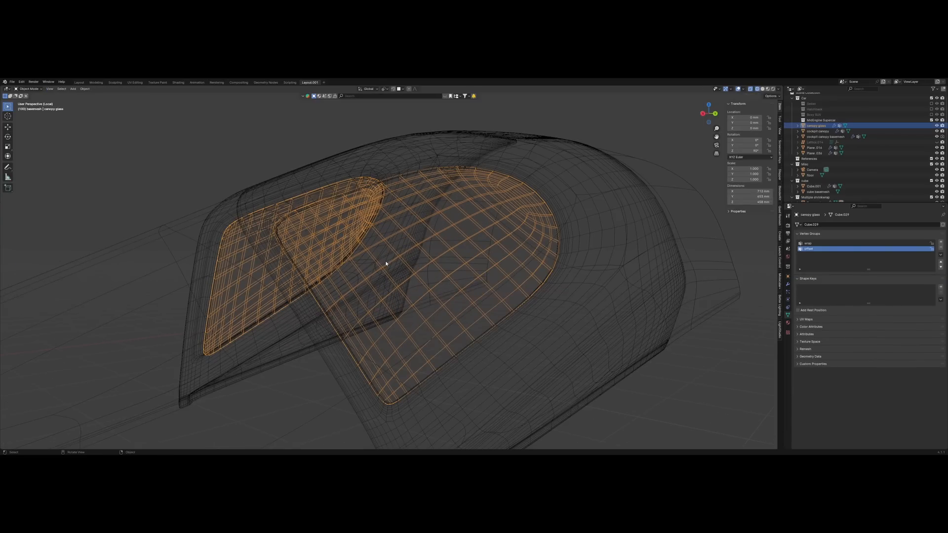
{"action": "key", "text": "Tab"}
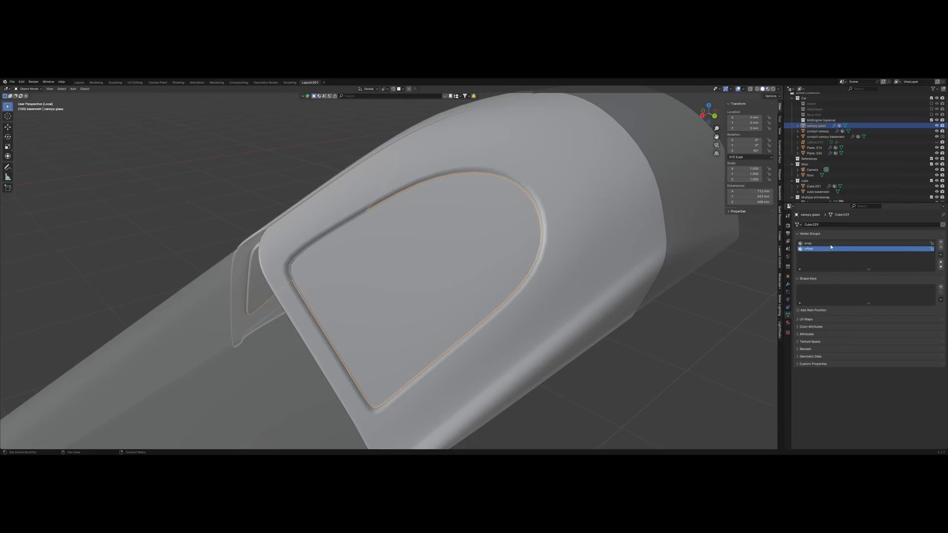
Select the offset vertex group, then toggle the cockpit canopy in and out of Edit Mode
{"action": "left_click", "coordinate": [810, 243]}
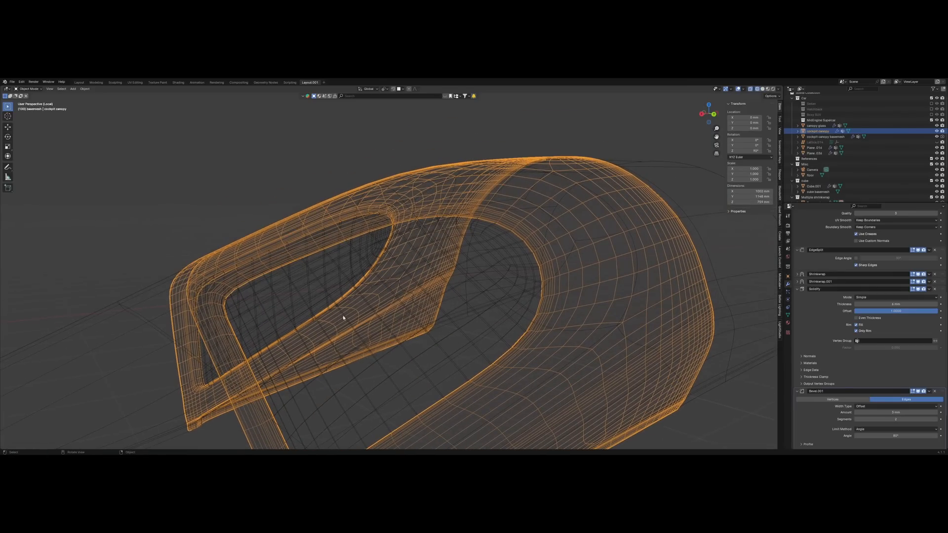
{"action": "key", "text": "Tab"}
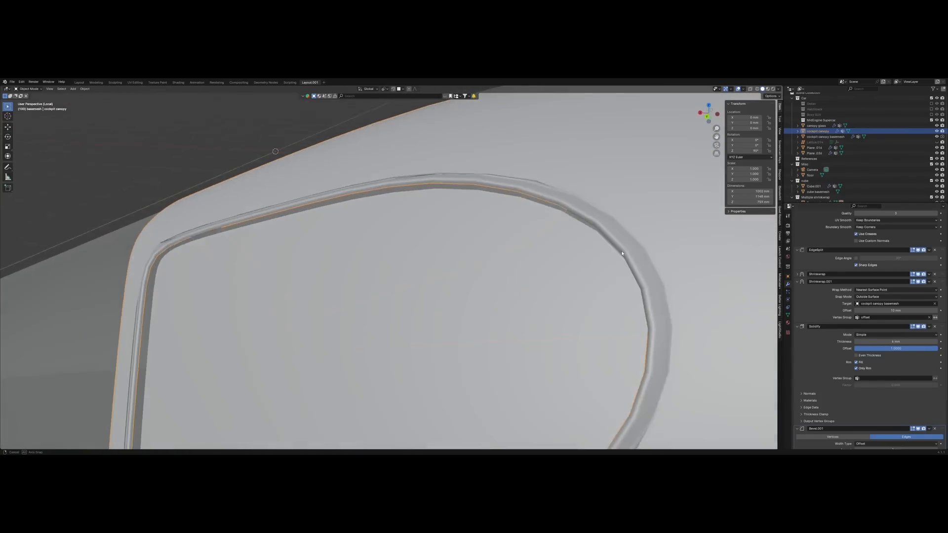
{"action": "key", "text": "Tab"}
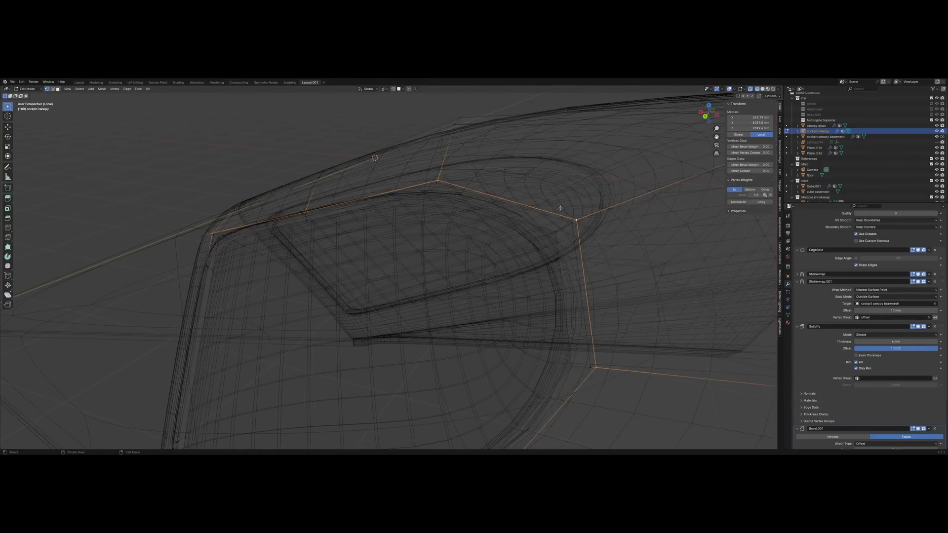
{"action": "key", "text": "Tab"}
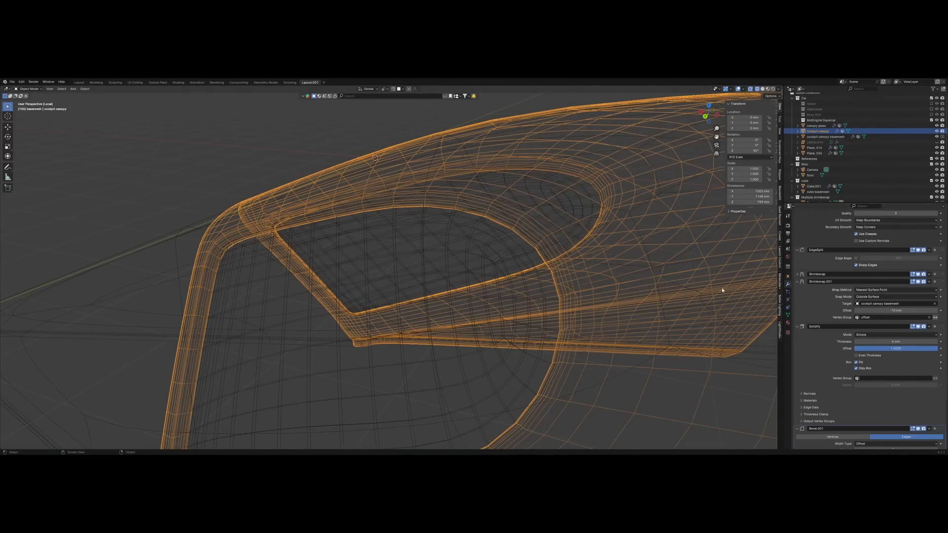
{"action": "key", "text": "Tab"}
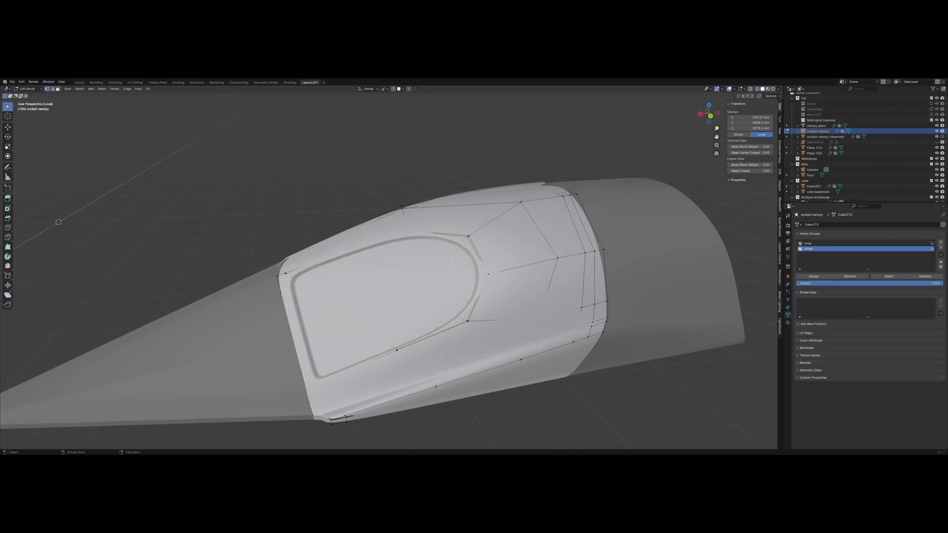
{"action": "key", "text": "Tab"}
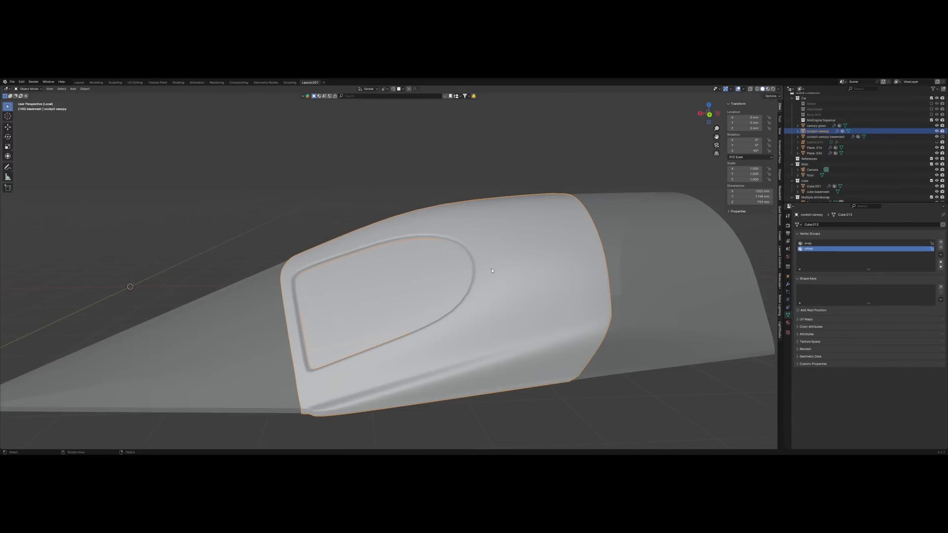
{"action": "key", "text": "Tab"}
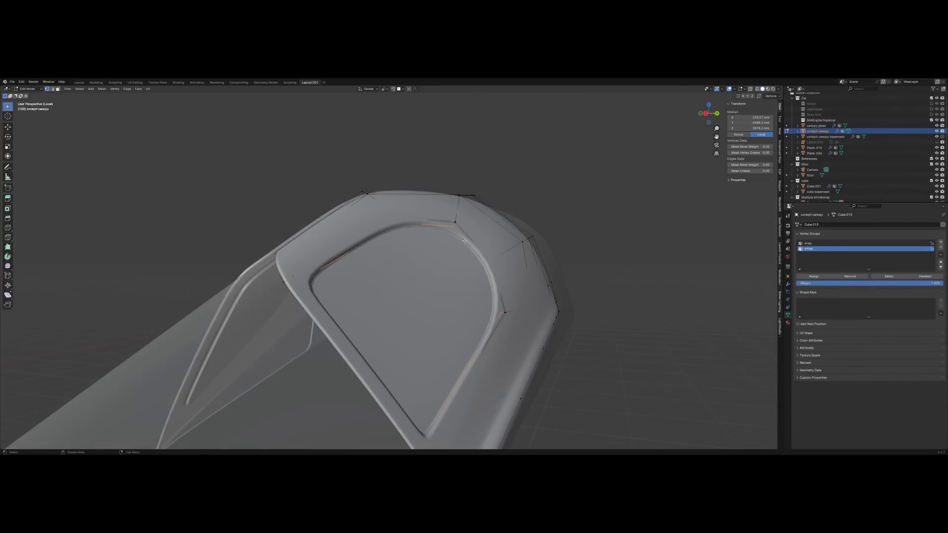
{"action": "key", "text": "Tab"}
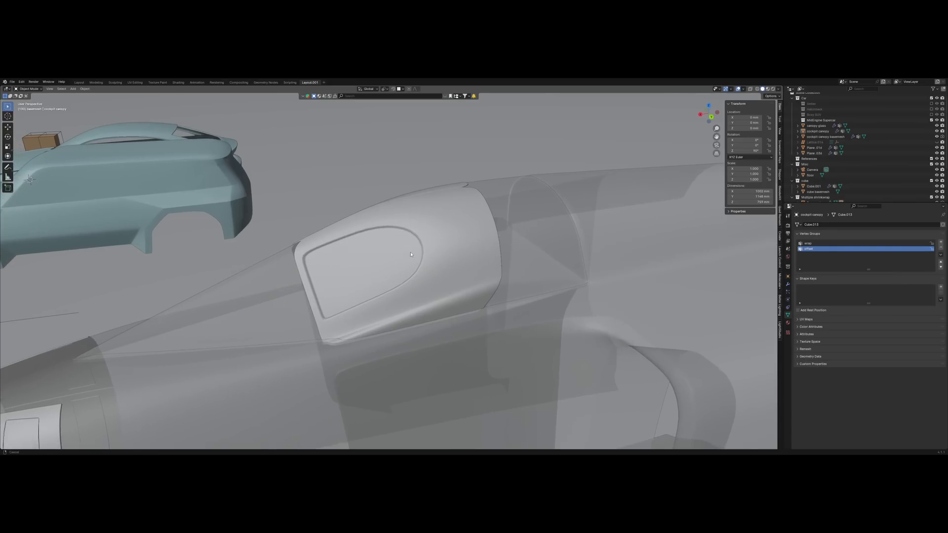
Delete a canopy face and scale the circular hole smaller, returning to Object Mode
{"action": "key", "text": "Tab"}
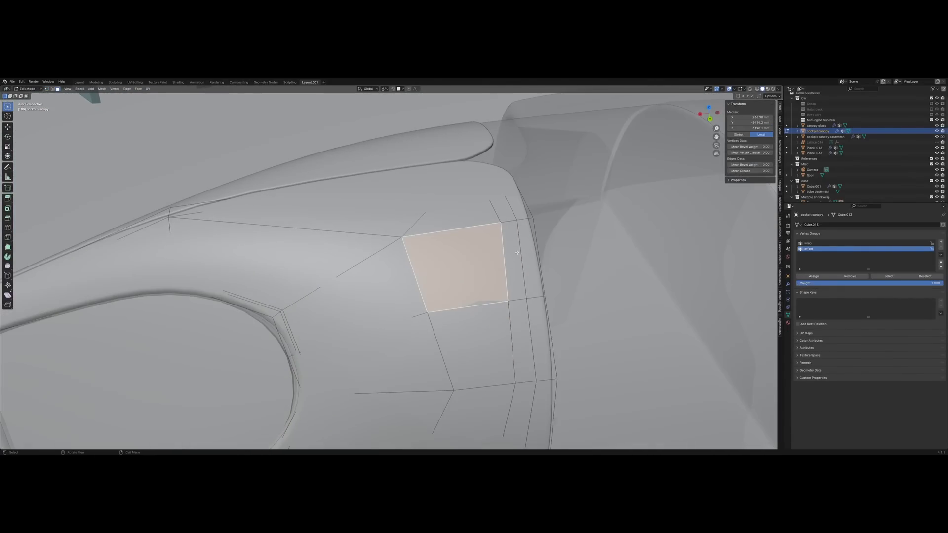
{"action": "key", "text": "x"}
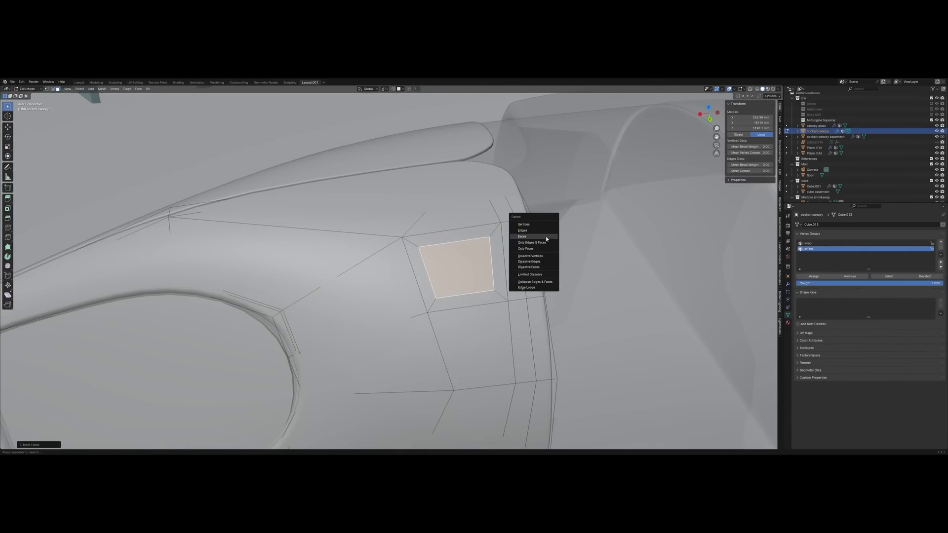
{"action": "left_click", "coordinate": [522, 236]}
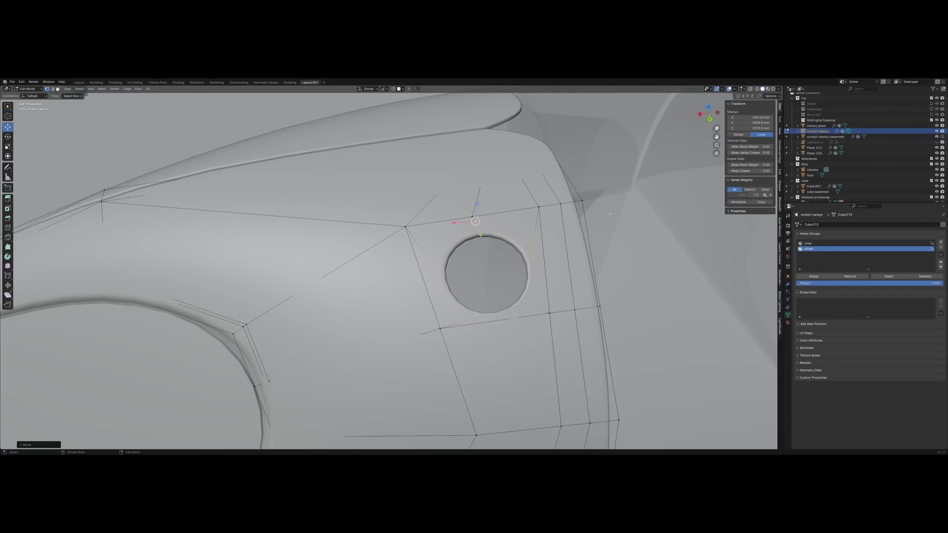
{"action": "key", "text": "s"}
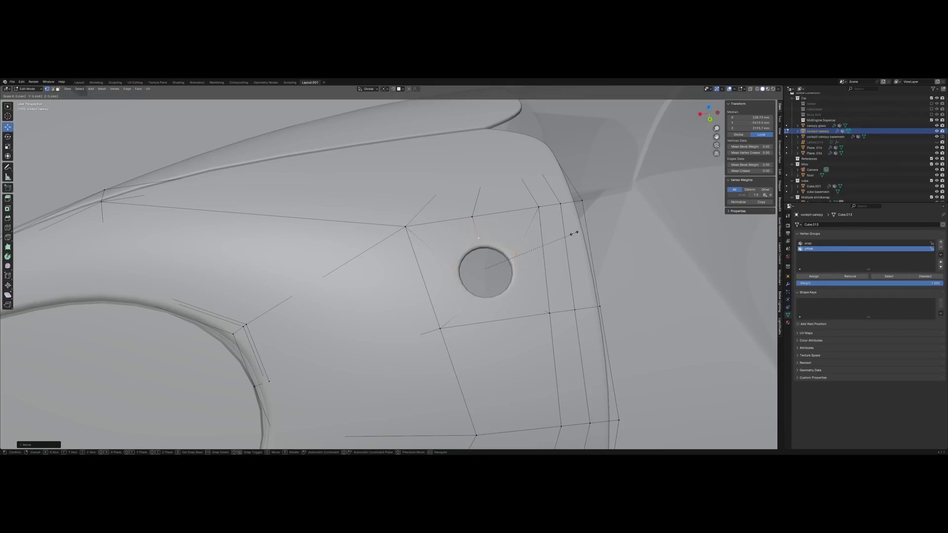
{"action": "key", "text": "Tab"}
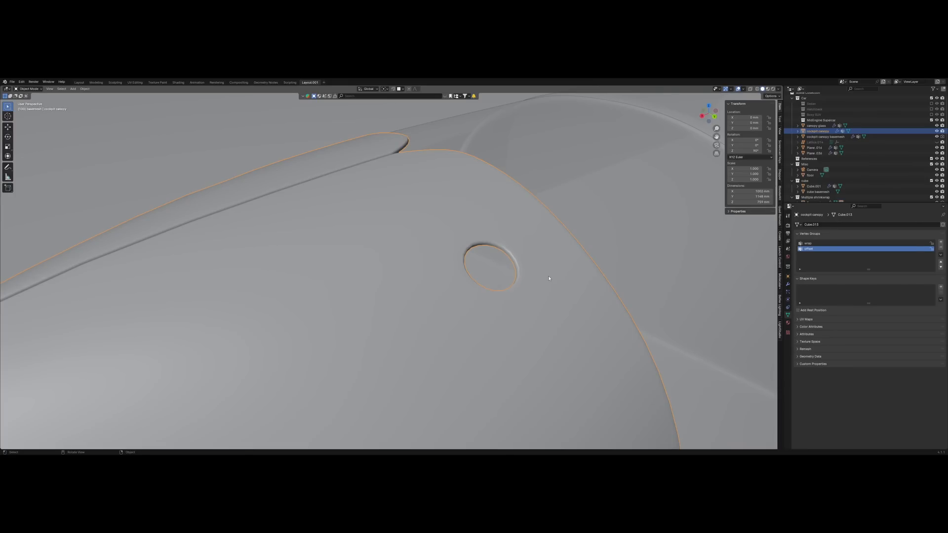
{"action": "key", "text": "Tab"}
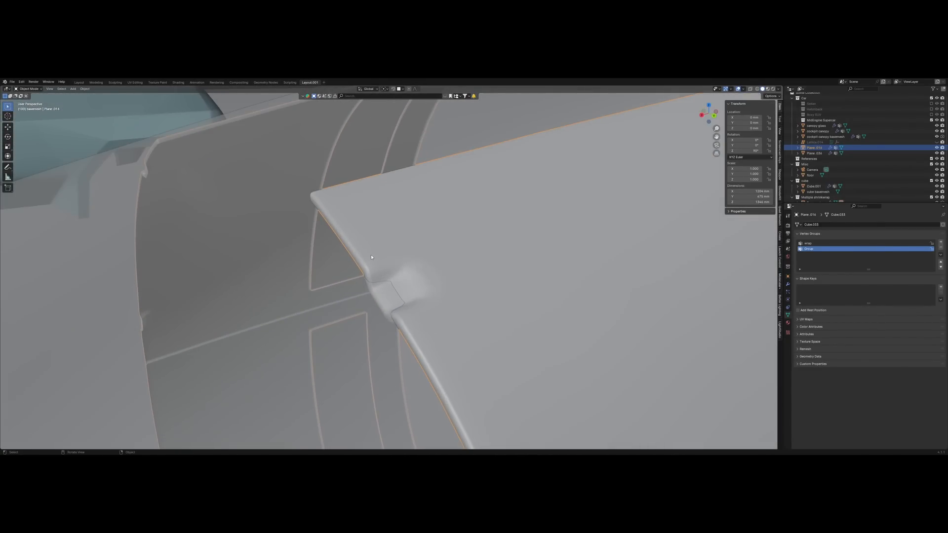
Show the notched wing panel's Shrinkwrap (Outside Surface) and Solidify modifier stack
{"action": "key", "text": "Tab"}
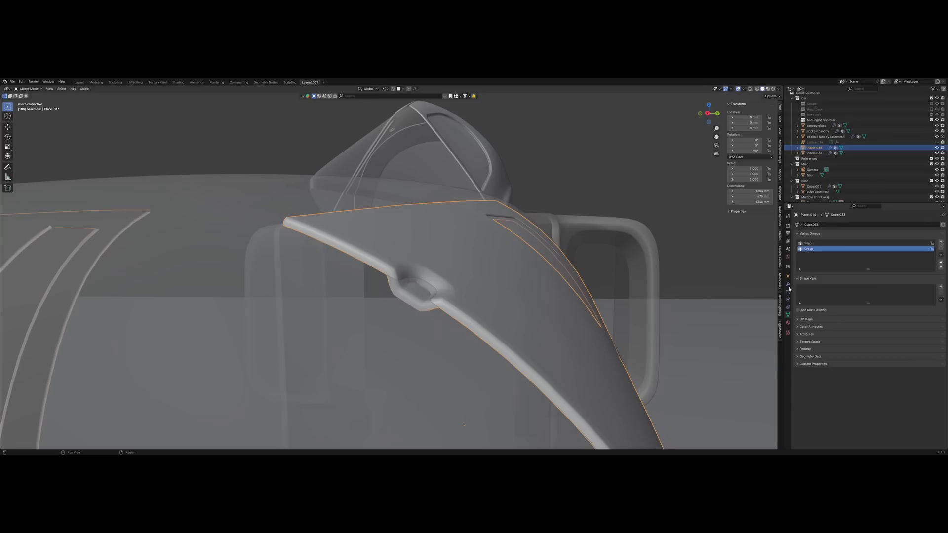
{"action": "left_click", "coordinate": [788, 283]}
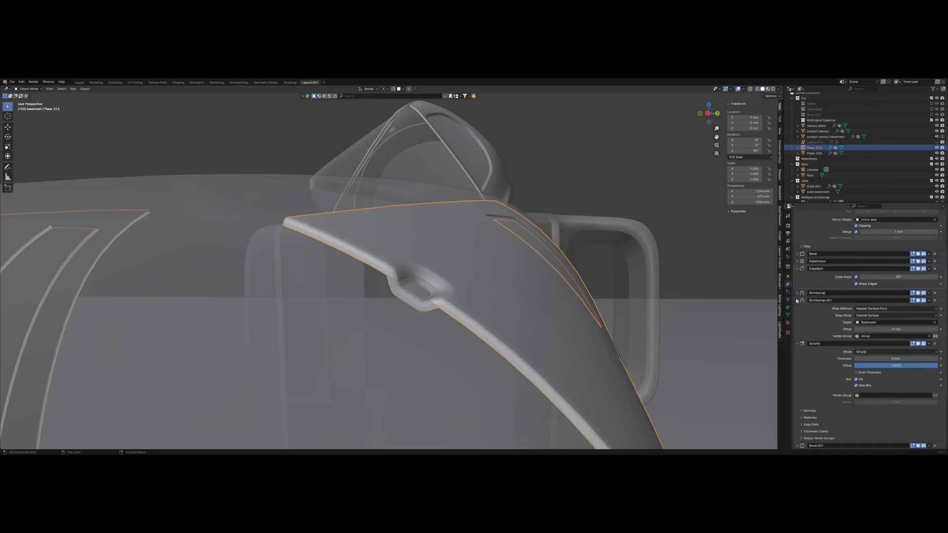
{"action": "mouse_move", "coordinate": [894, 329]}
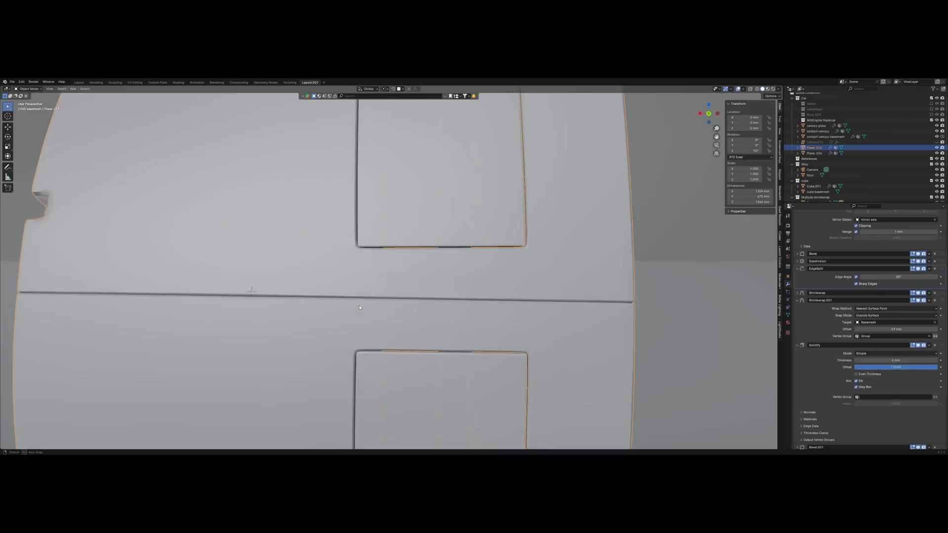
{"action": "key", "text": "Tab"}
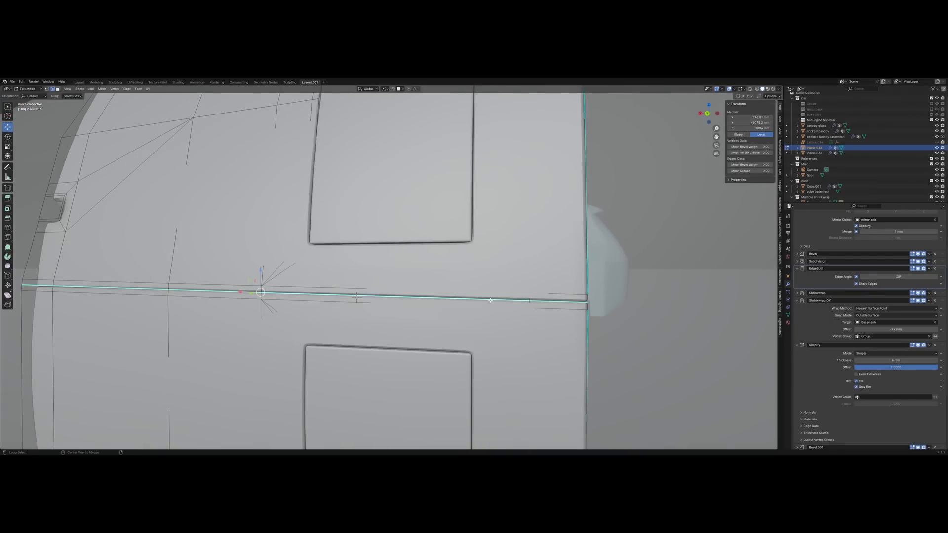
{"action": "scroll", "scroll_direction": "down", "scroll_amount": 3}
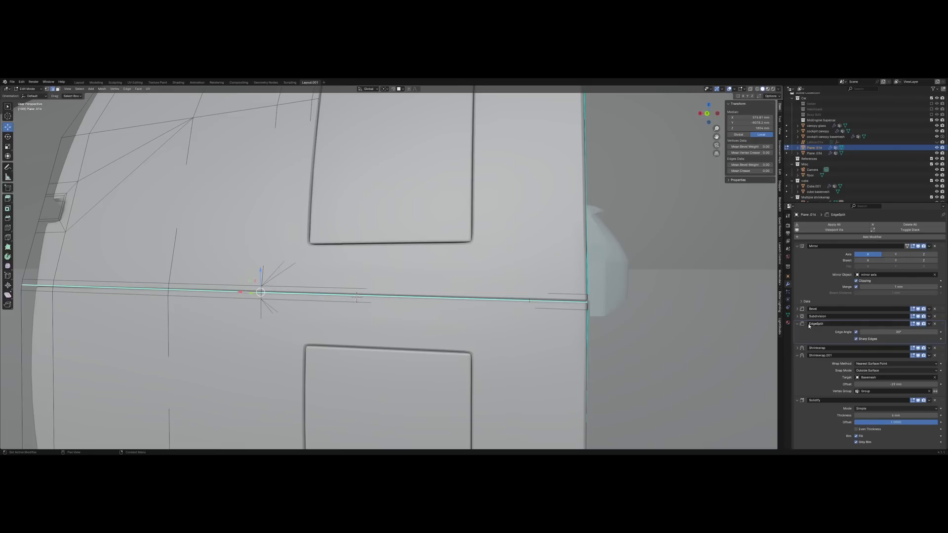
{"action": "scroll", "scroll_direction": "down", "scroll_amount": 3}
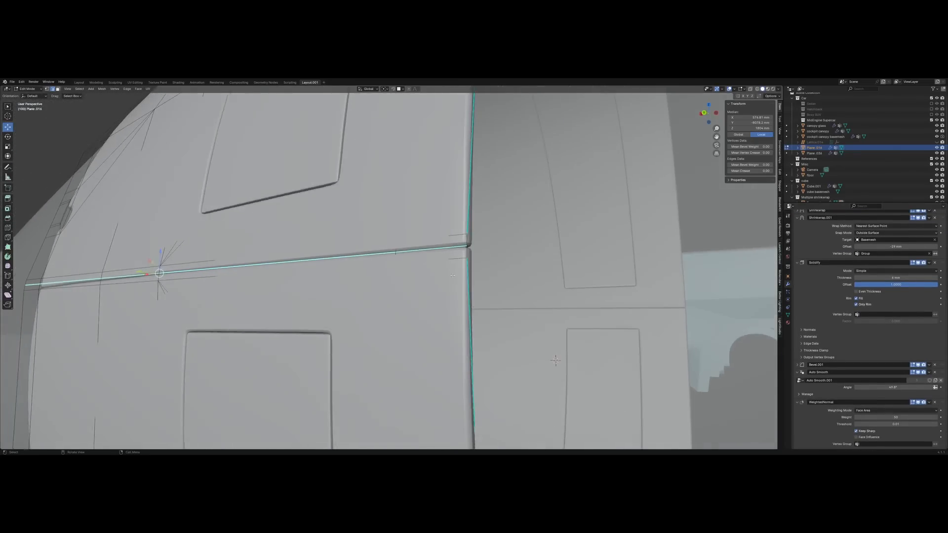
{"action": "key", "text": "Tab"}
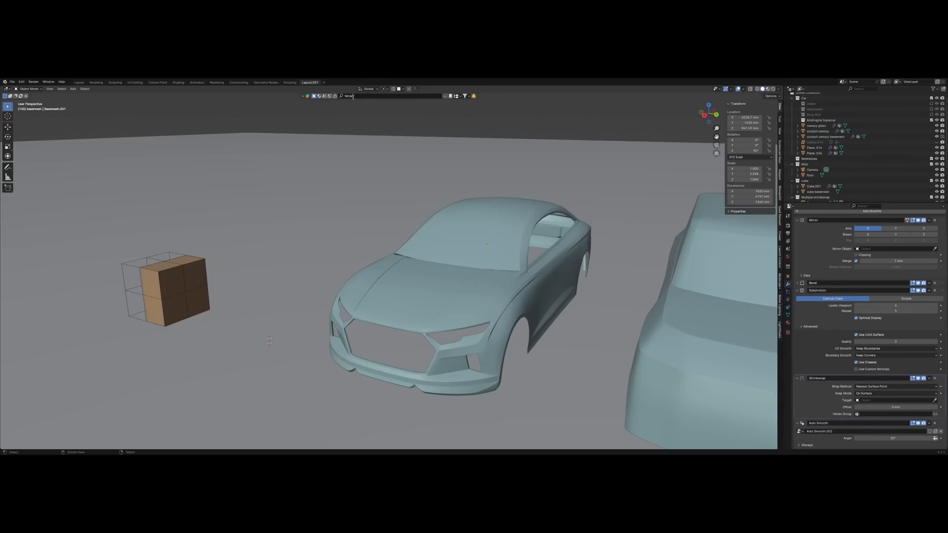
Filter the outliner for 'ferrari', isolate the red sports car in local view and orbit it
{"action": "type", "text": "ferrari"}
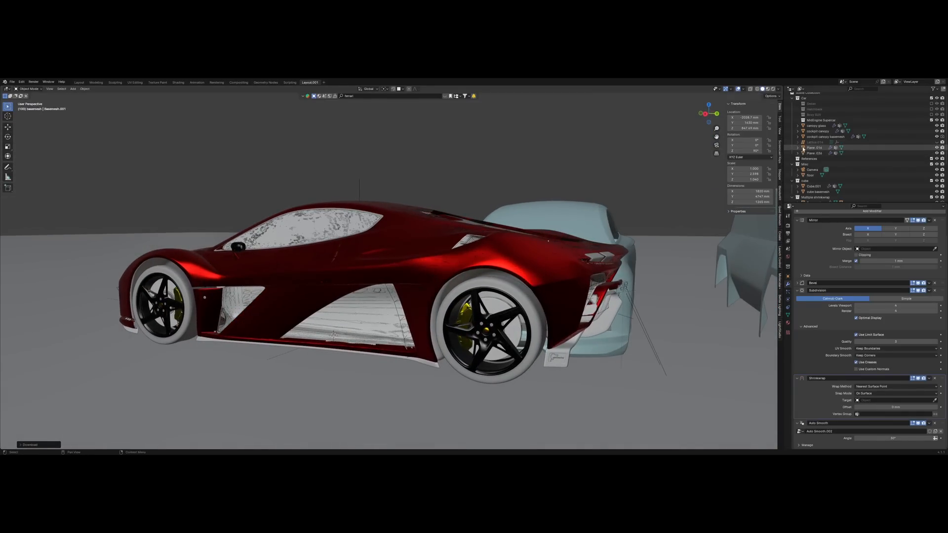
{"action": "right_click", "coordinate": [819, 169]}
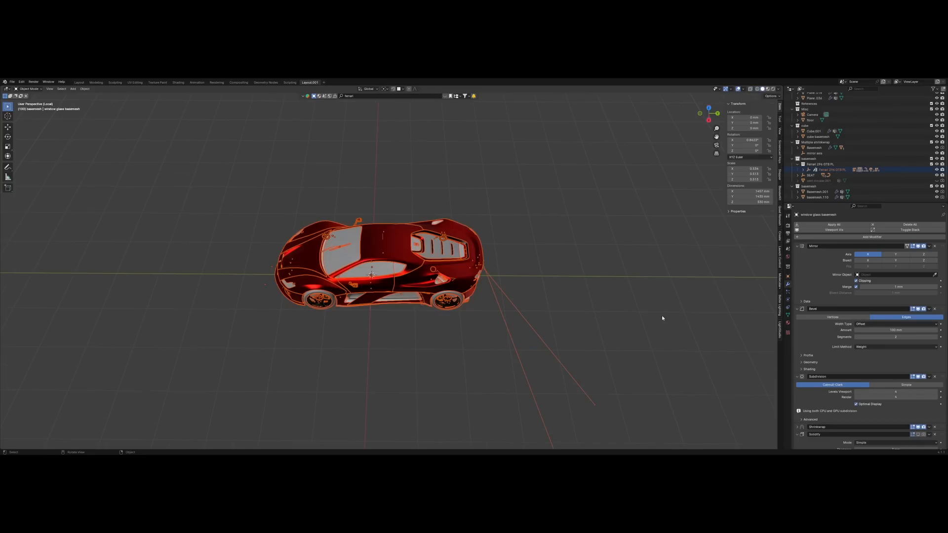
{"action": "left_click_drag", "start_coordinate": [371, 274], "coordinate": [562, 254]}
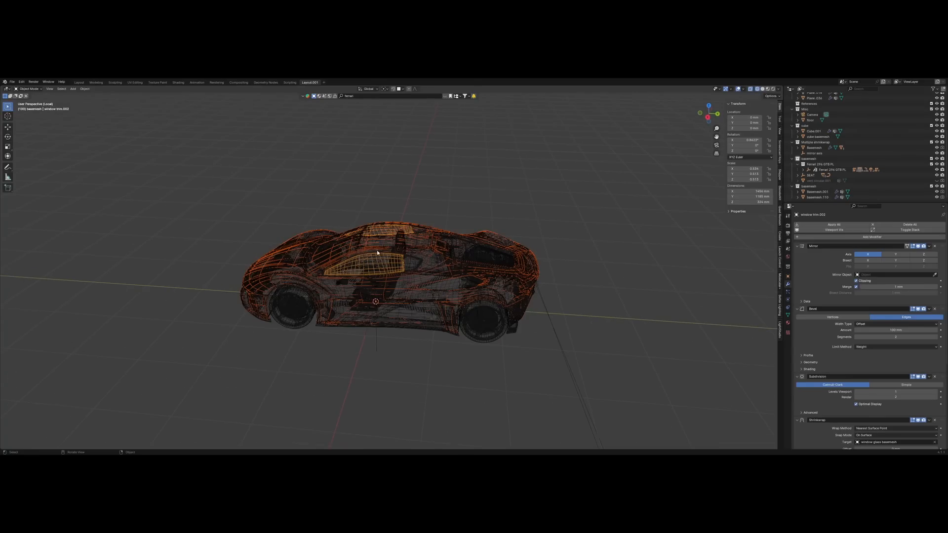
{"action": "mouse_move", "coordinate": [341, 253]}
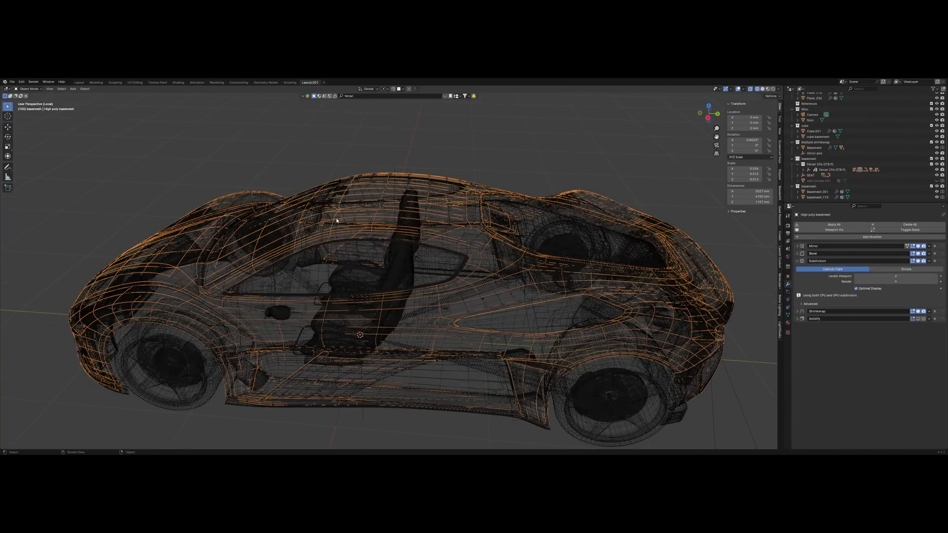
{"action": "mouse_move", "coordinate": [576, 256]}
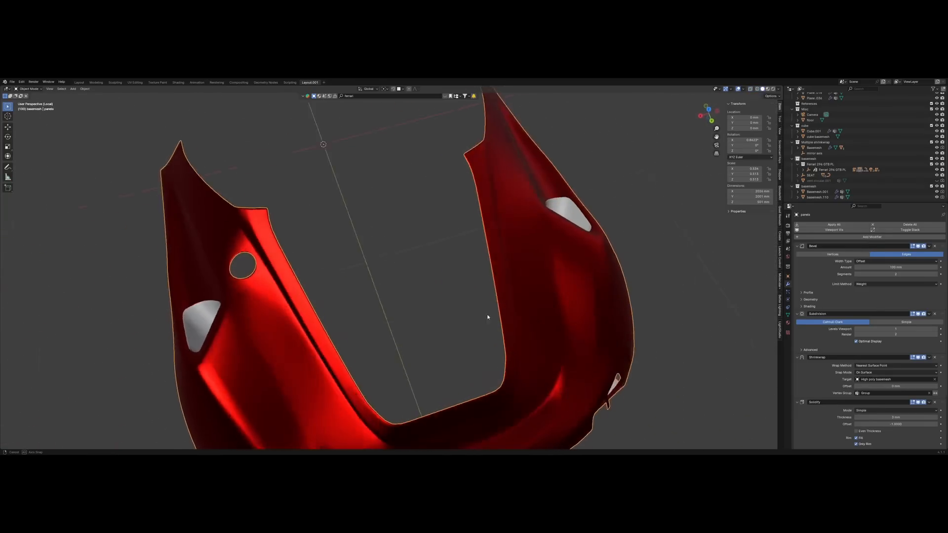
Apply the Ferrari panels' Bevel, Subdivision Surface and Shrinkwrap modifiers, keeping only Solidify
{"action": "left_click", "coordinate": [789, 89]}
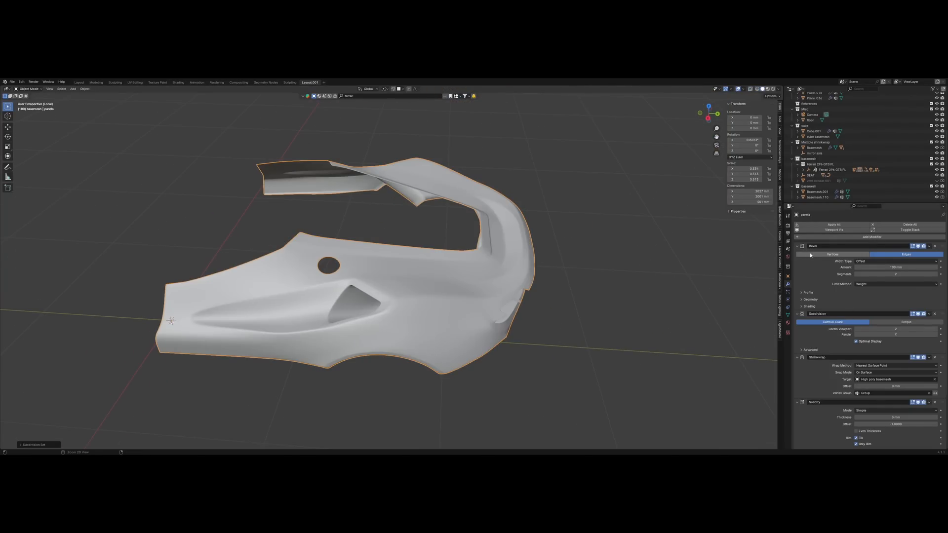
{"action": "left_click", "coordinate": [834, 224]}
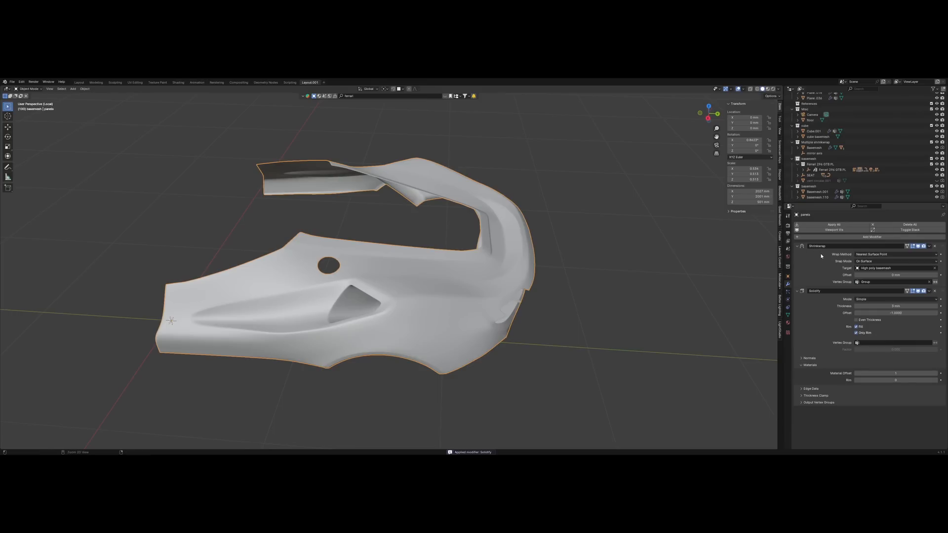
{"action": "left_click", "coordinate": [870, 237]}
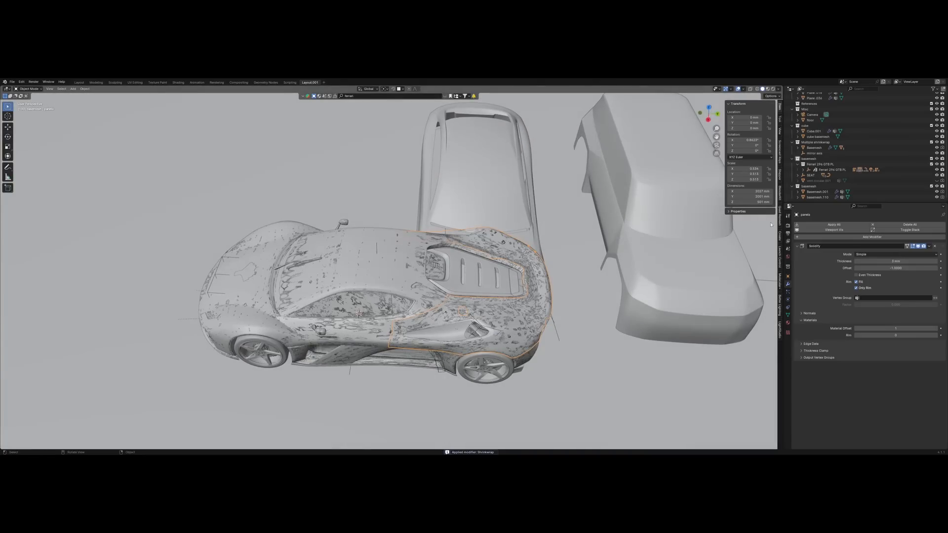
Delete the Ferrari model and zoom out to see the remaining car meshes, seats and jet
{"action": "right_click", "coordinate": [465, 248]}
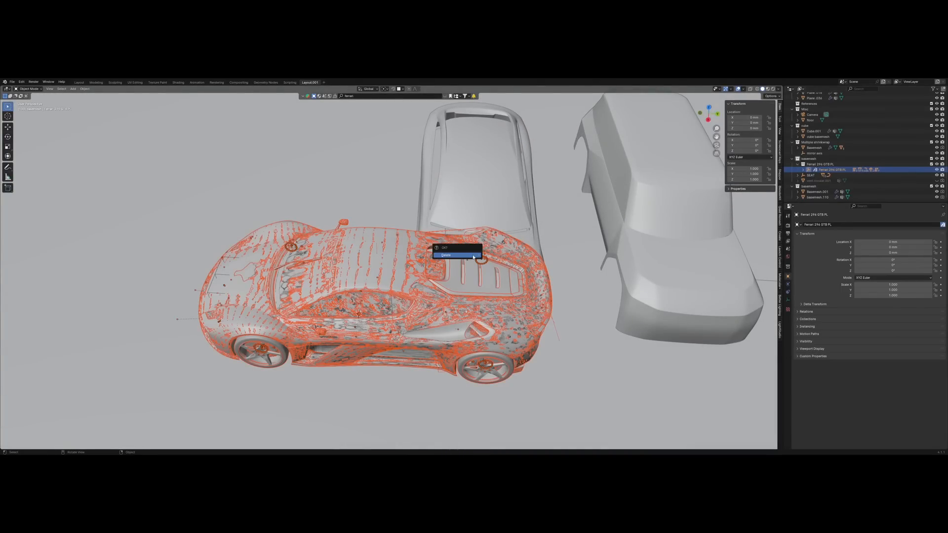
{"action": "left_click", "coordinate": [445, 255]}
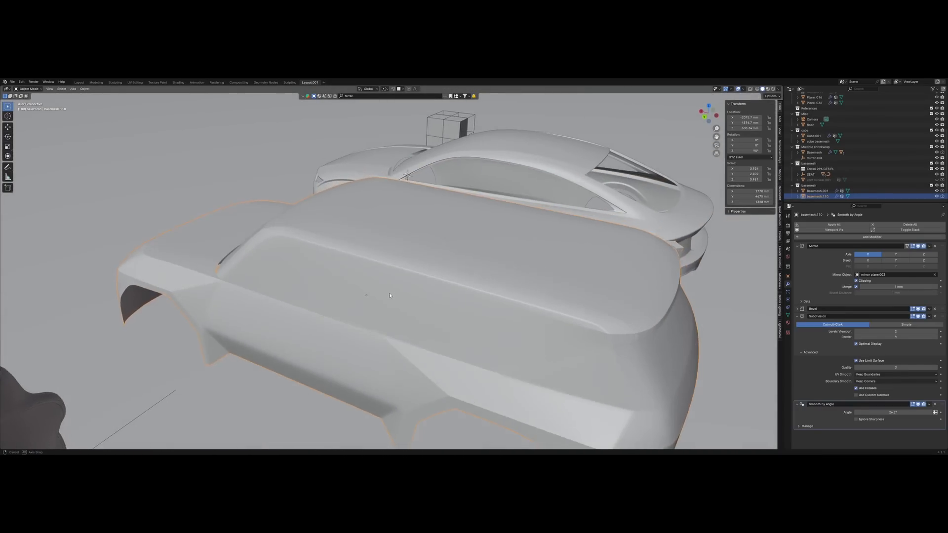
{"action": "left_click_drag", "start_coordinate": [390, 295], "coordinate": [483, 273]}
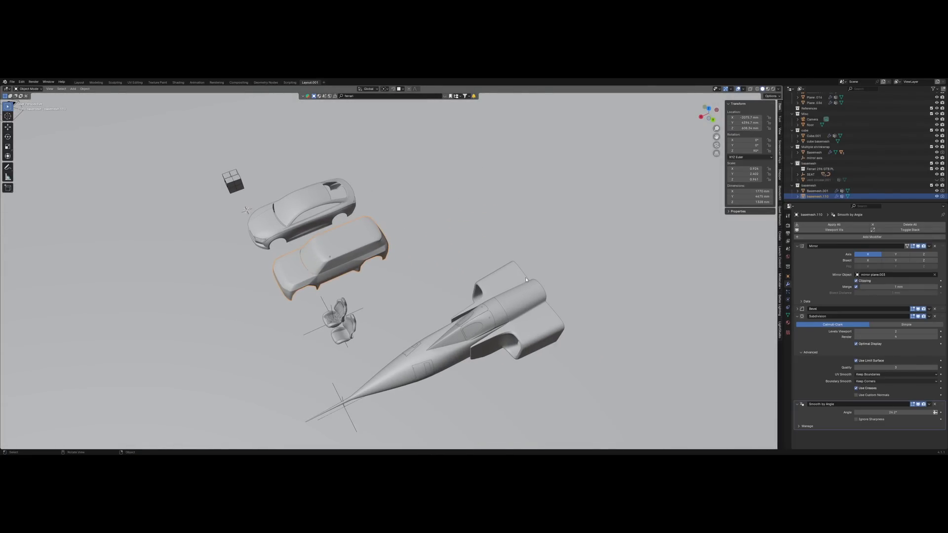
{"action": "mouse_move", "coordinate": [501, 285]}
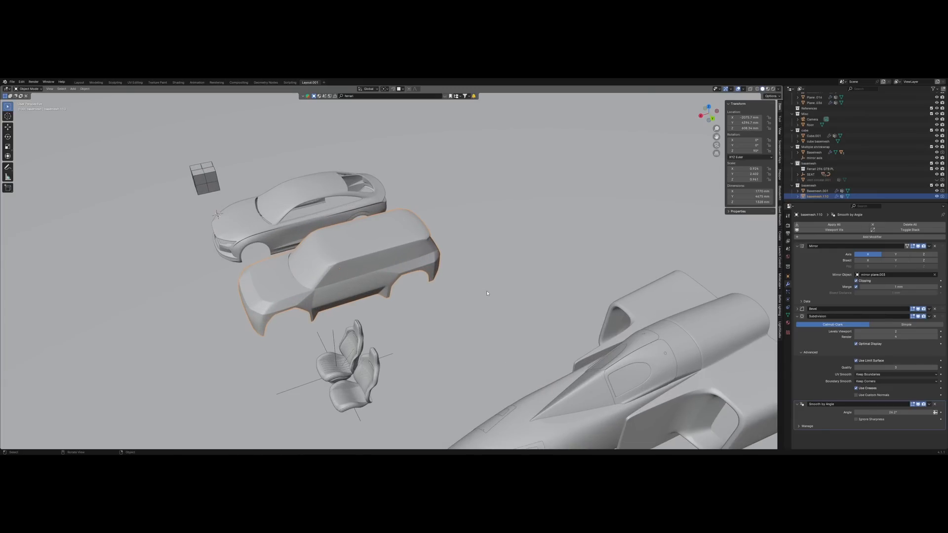
{"action": "mouse_move", "coordinate": [490, 286]}
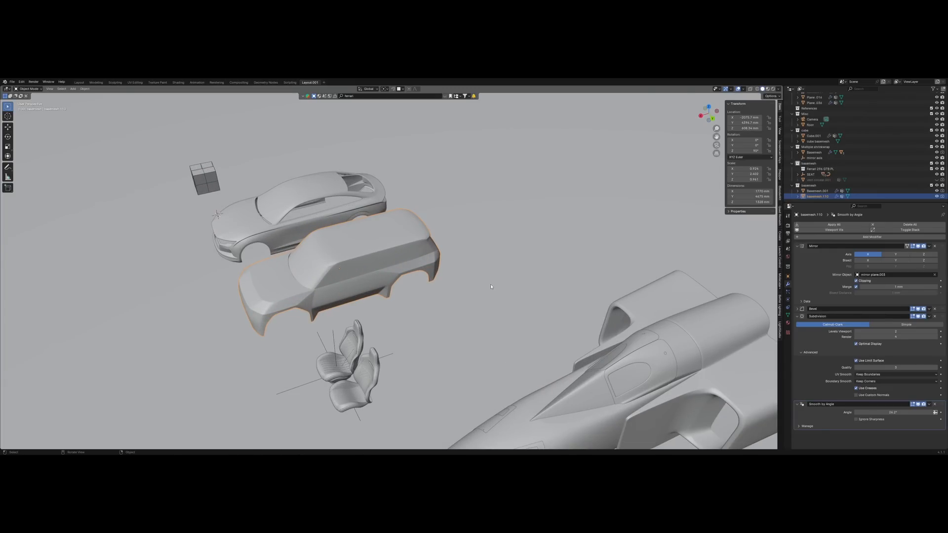